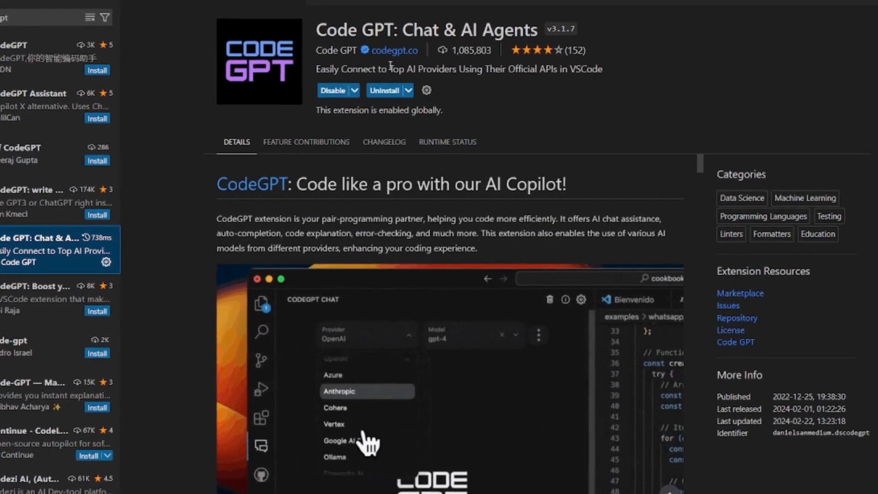
# Scroll through the Extensions view to browse the installed and available extensions
pyautogui.scroll(-3)
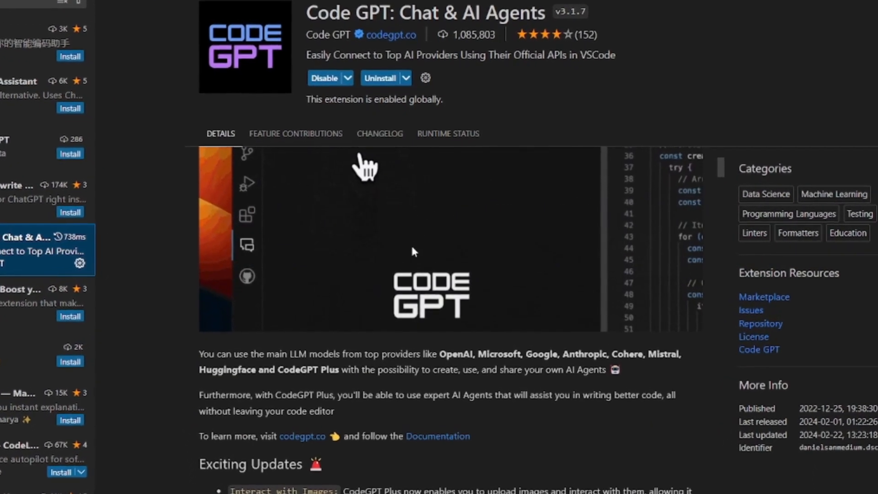
pyautogui.scroll(-3)
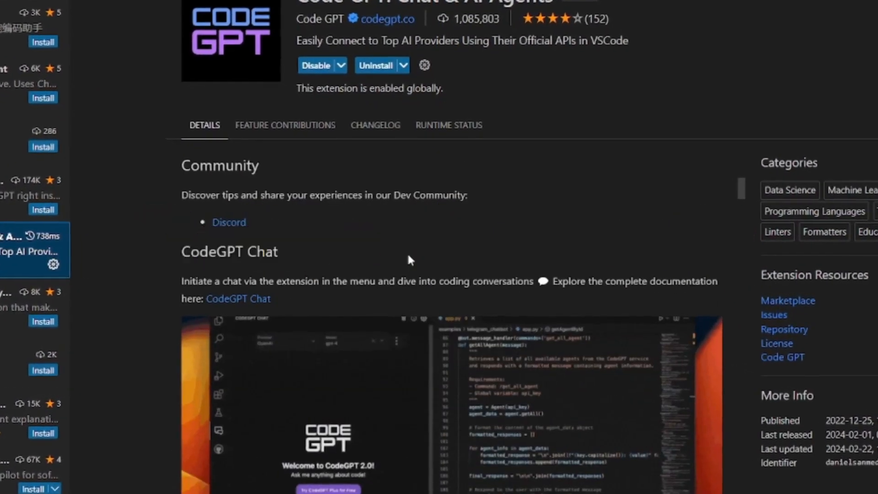
pyautogui.scroll(-3)
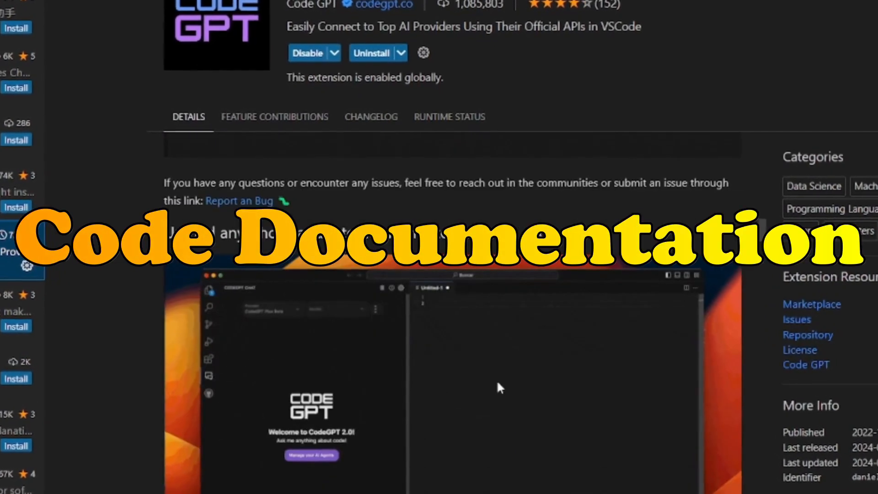
pyautogui.scroll(-3)
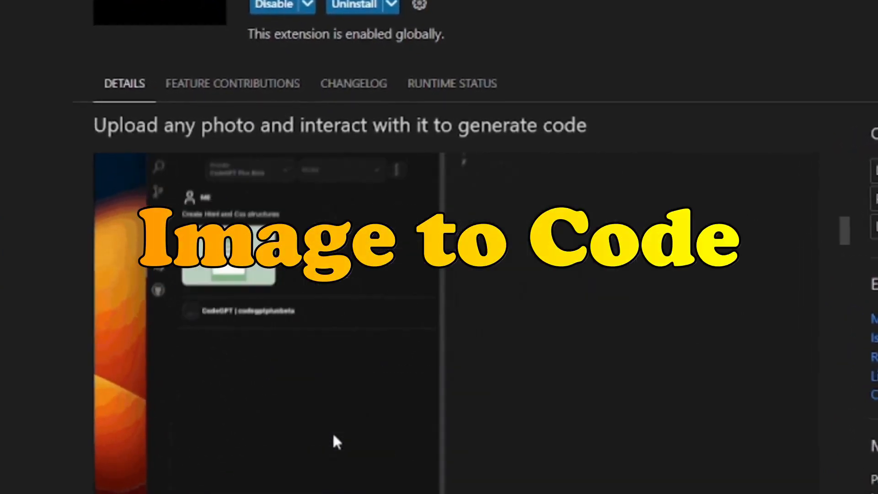
pyautogui.scroll(-3)
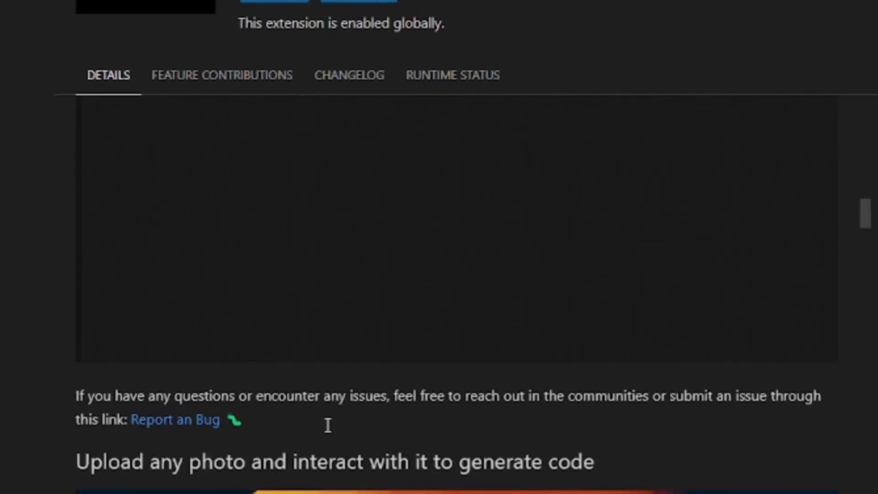
pyautogui.scroll(3)
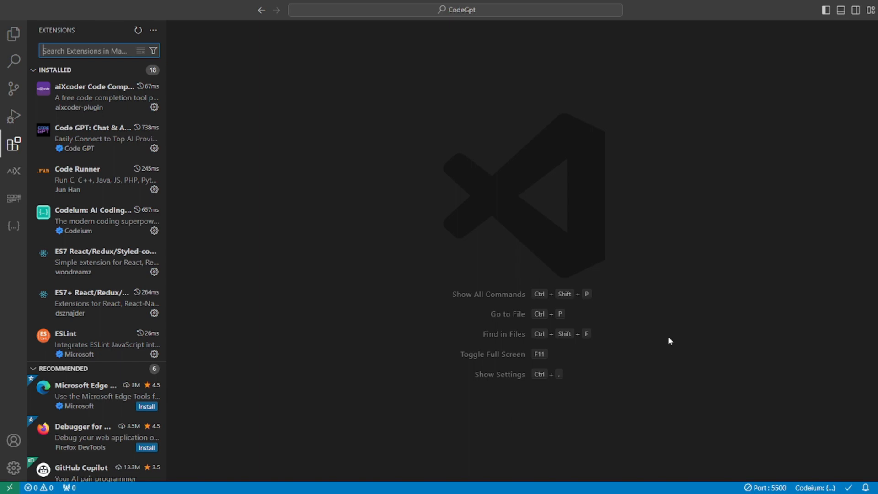
pyautogui.moveTo(186, 227)
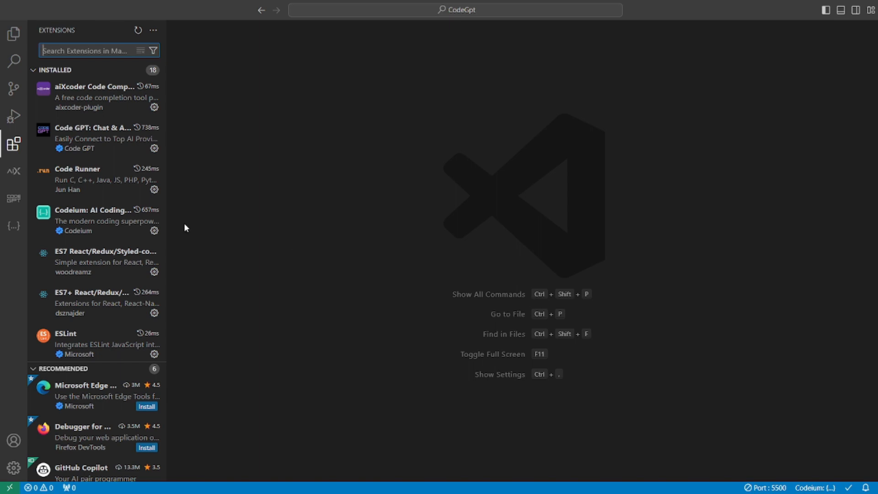
# Search 'codegpt' and read through the Code GPT: Chat & AI Agents Details tab
pyautogui.write('codegpt')
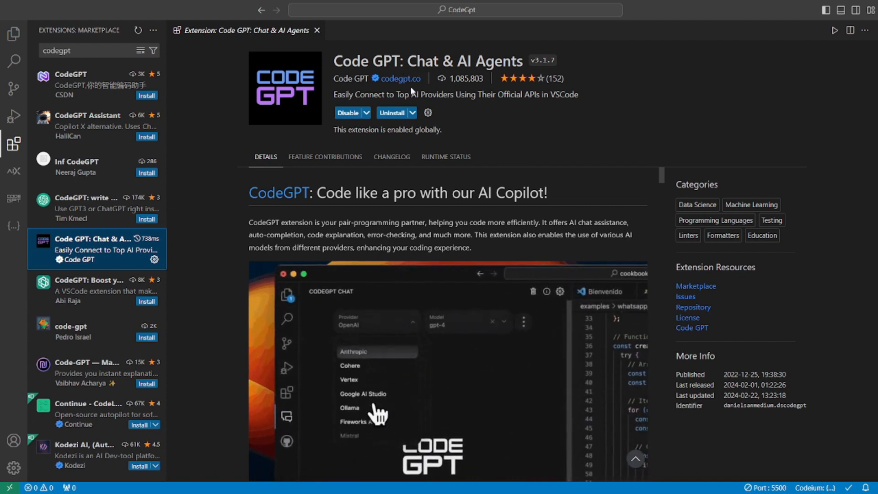
pyautogui.scroll(-3)
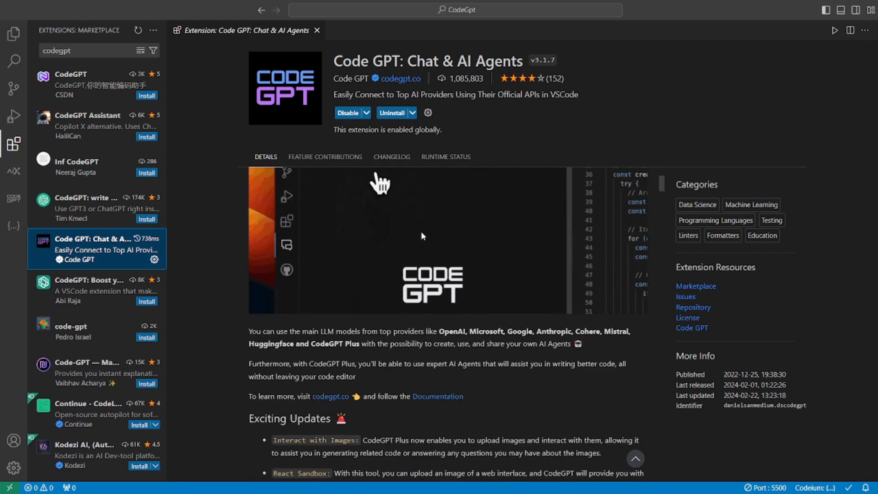
pyautogui.scroll(-3)
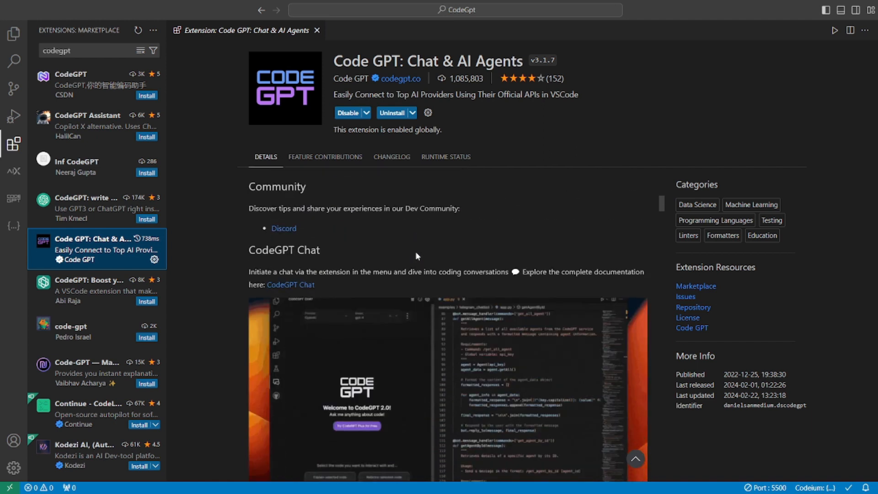
pyautogui.scroll(-3)
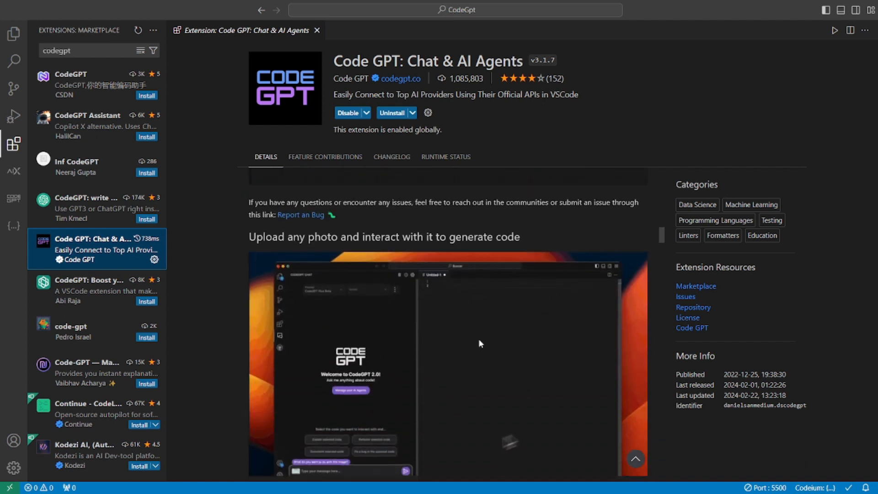
pyautogui.scroll(-3)
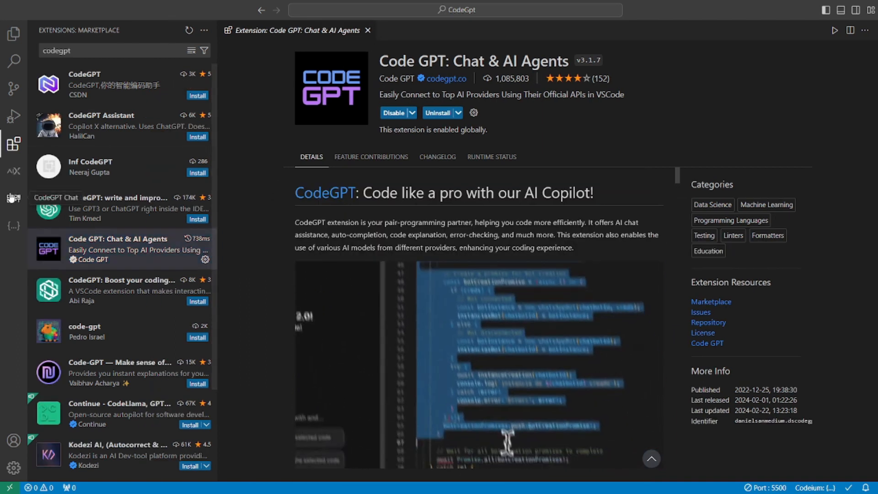
# Switch the CodeGPT chat provider to Google AI Studio with the gemini-pro model
pyautogui.click(14, 197)
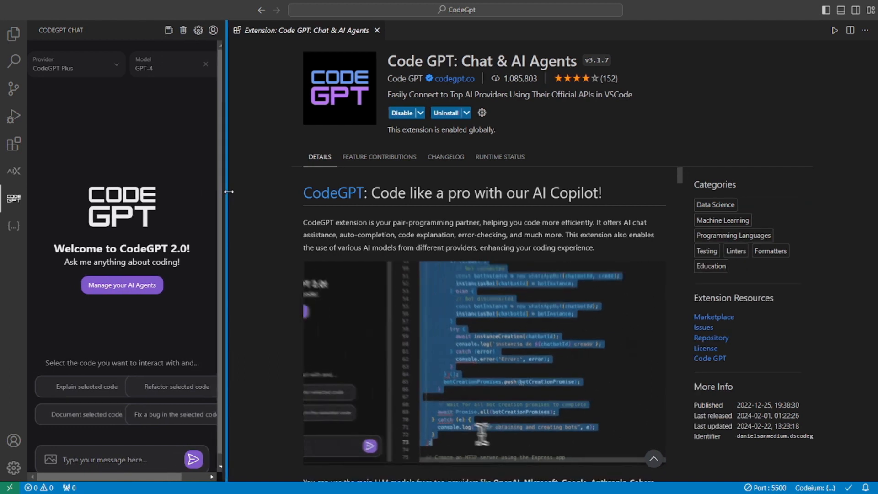
pyautogui.click(378, 31)
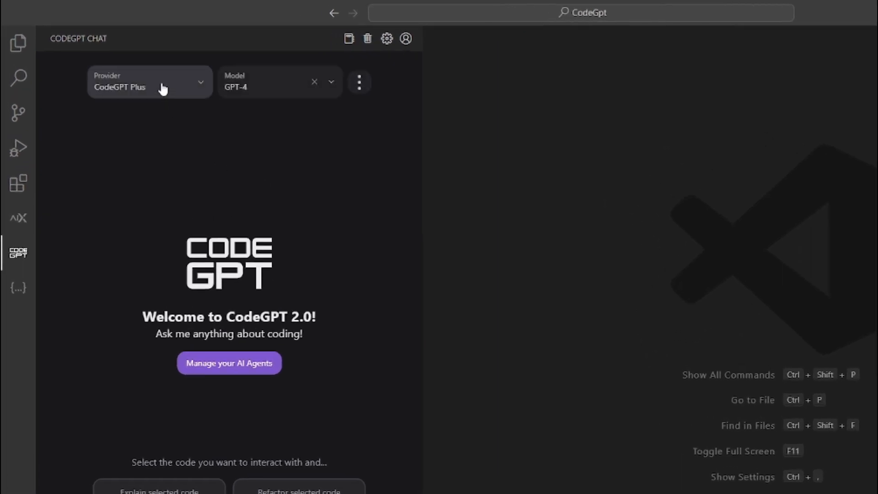
pyautogui.click(150, 83)
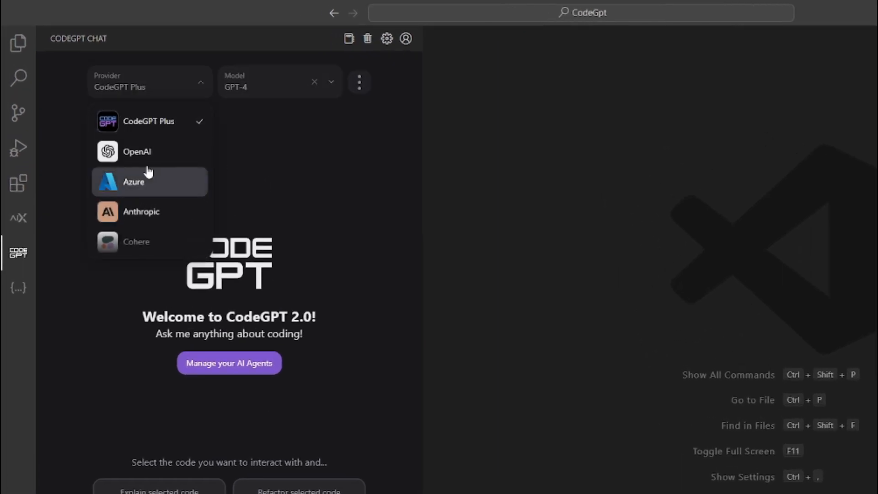
pyautogui.scroll(-3)
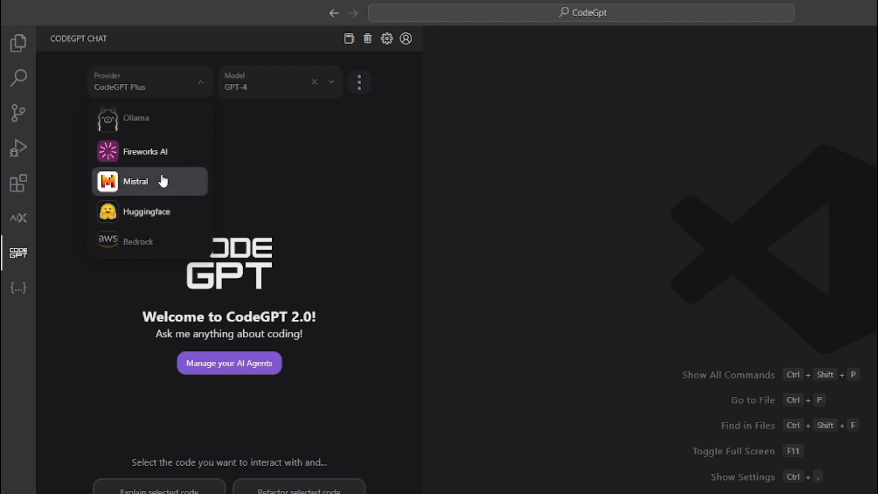
pyautogui.scroll(3)
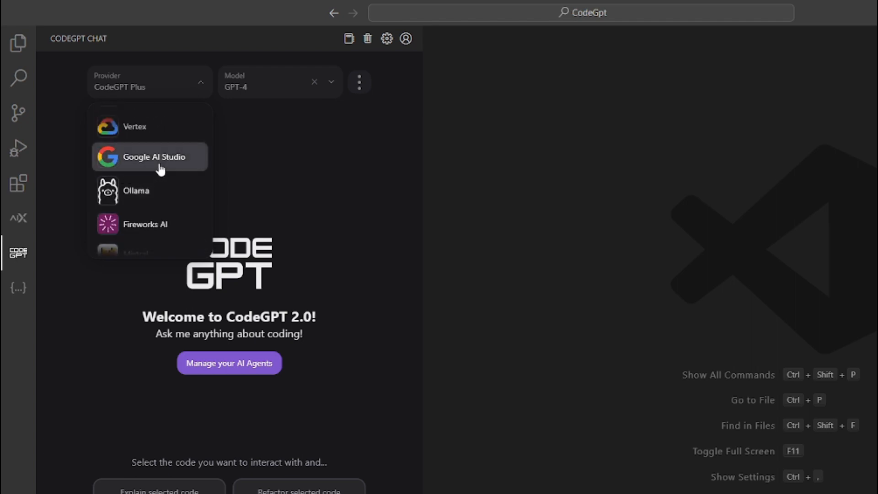
pyautogui.click(157, 157)
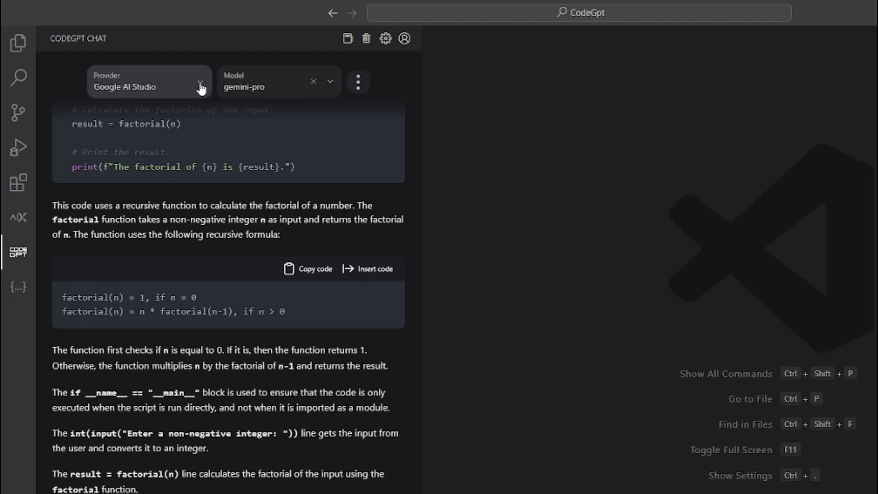
pyautogui.click(329, 81)
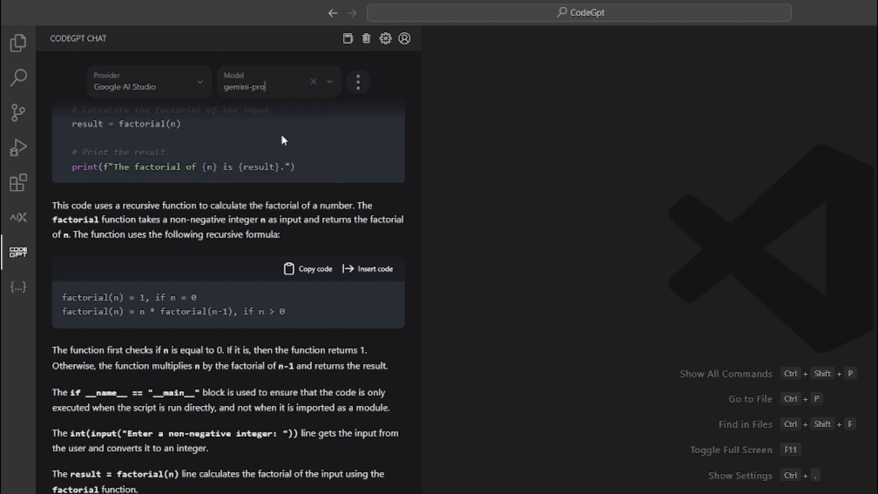
pyautogui.scroll(-3)
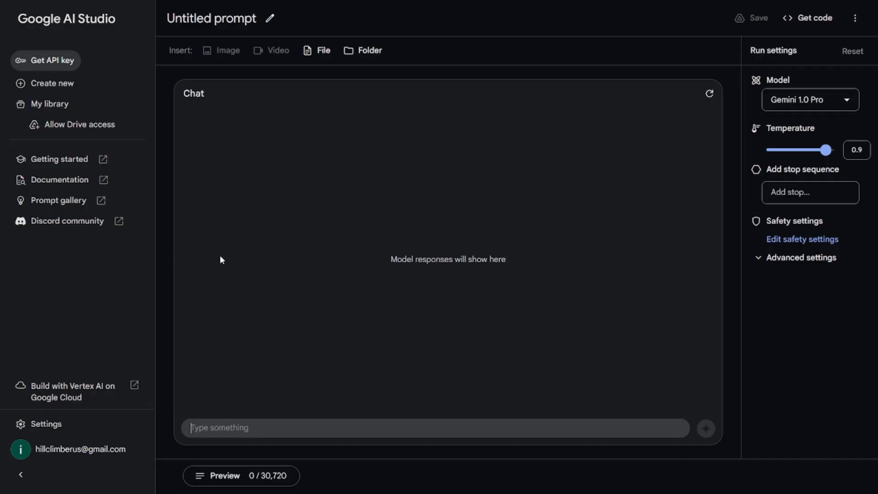
pyautogui.moveTo(597, 187)
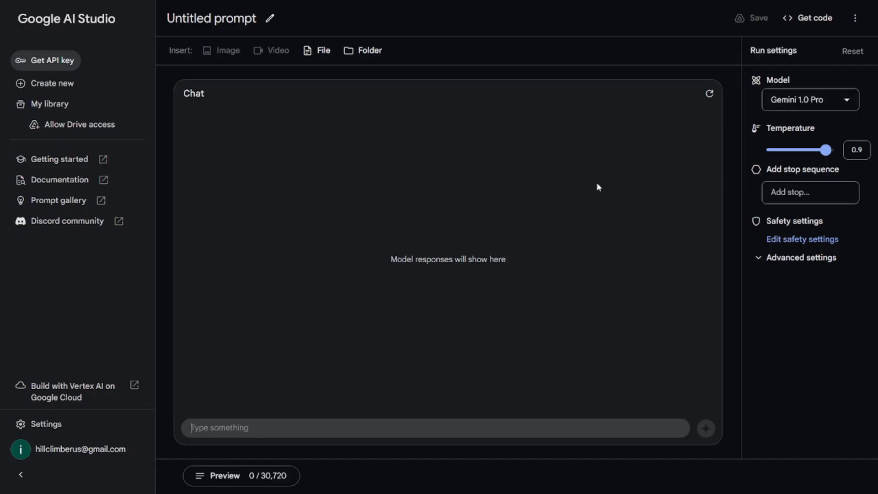
pyautogui.moveTo(11, 74)
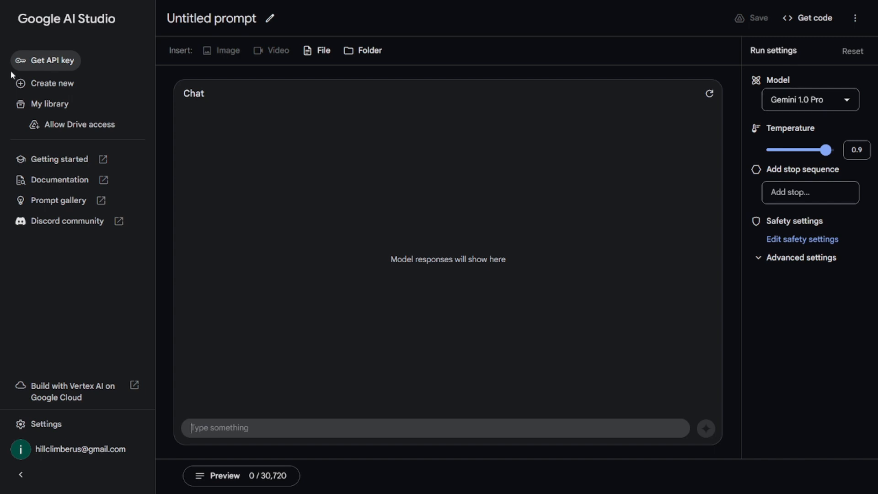
pyautogui.moveTo(230, 138)
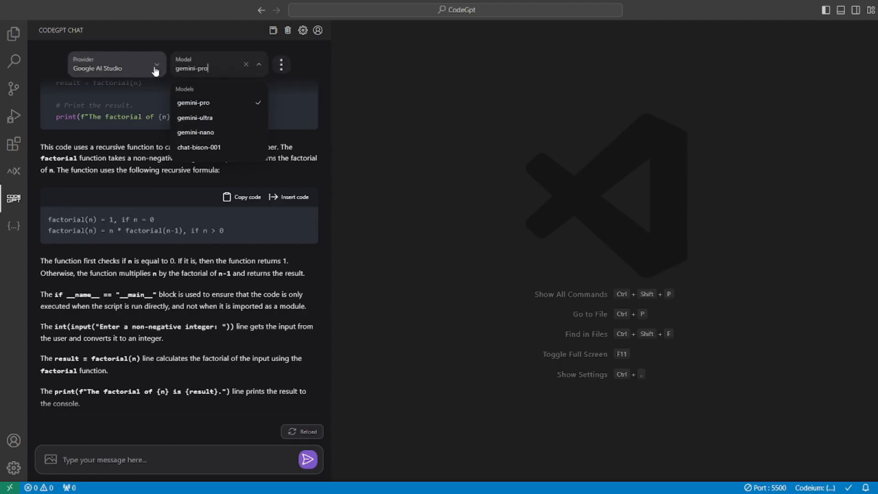
# Choose CodeGPT Plus with GPT-4 as the provider for a fresh chat
pyautogui.click(156, 69)
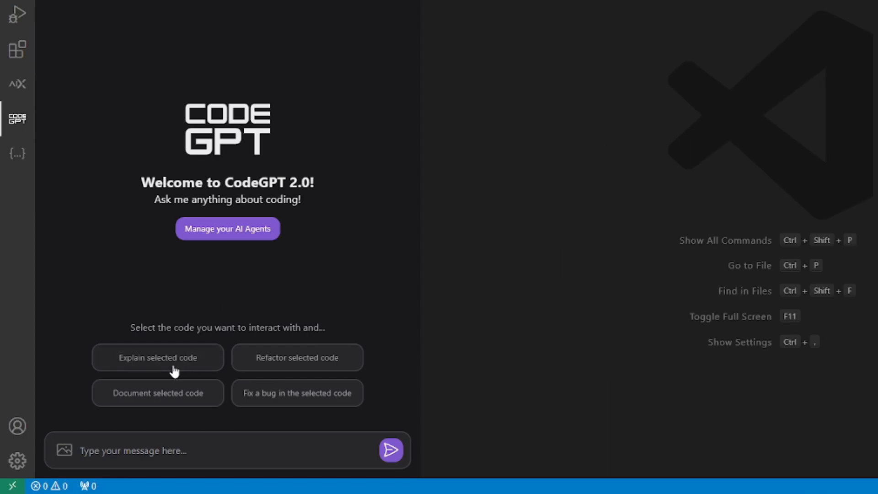
pyautogui.moveTo(276, 370)
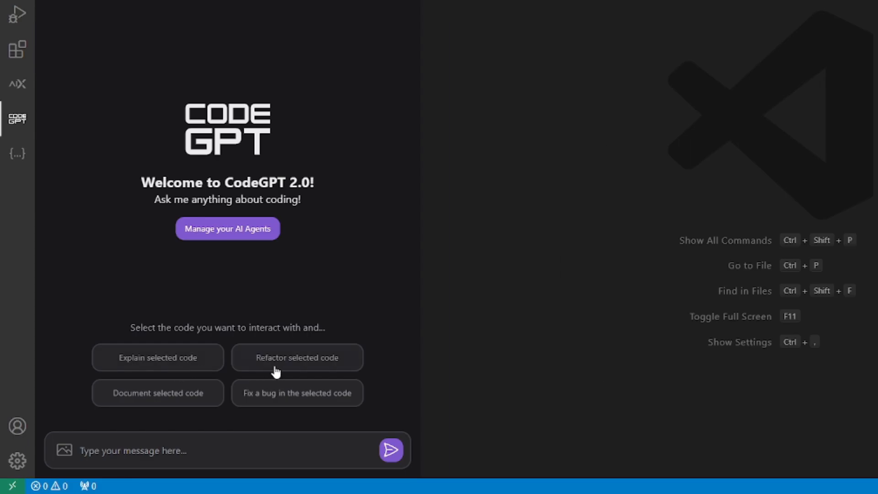
pyautogui.moveTo(191, 400)
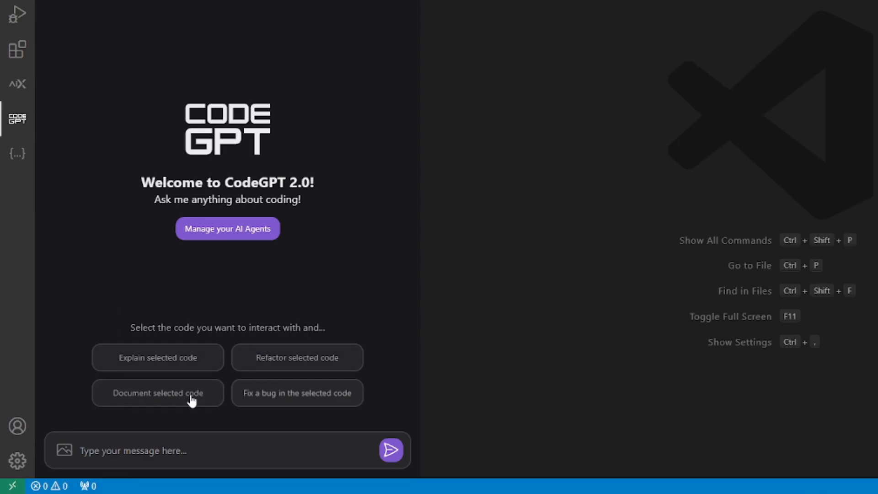
pyautogui.moveTo(305, 403)
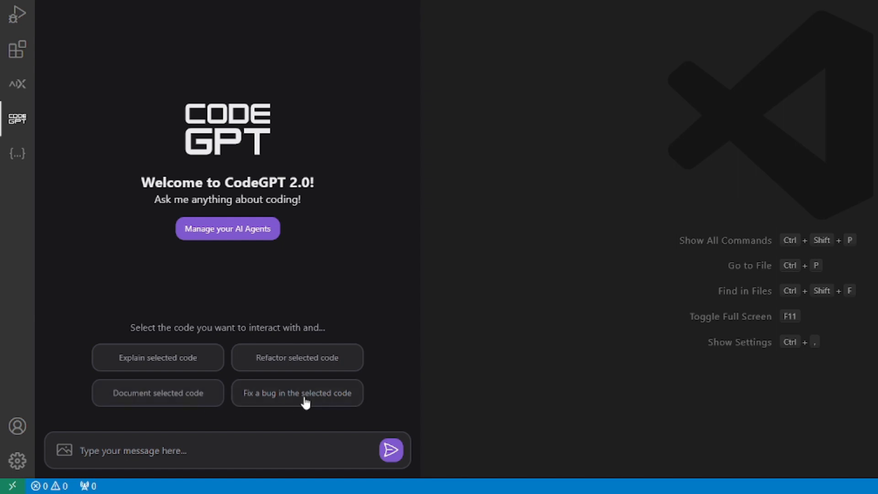
pyautogui.moveTo(299, 304)
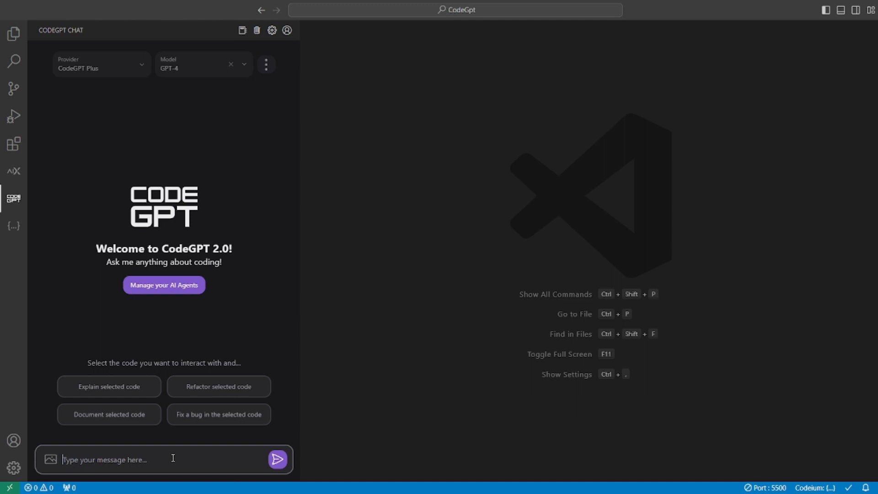
# Ask CodeGPT for JavaScript finding the factorial of 15, insert it into script.js and run it
pyautogui.write('write a javascript code for finding the factorial of 15')
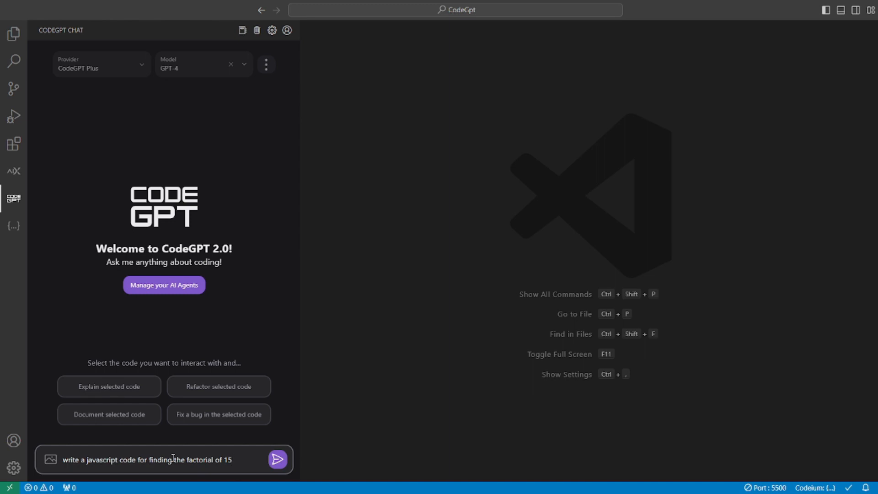
pyautogui.click(277, 459)
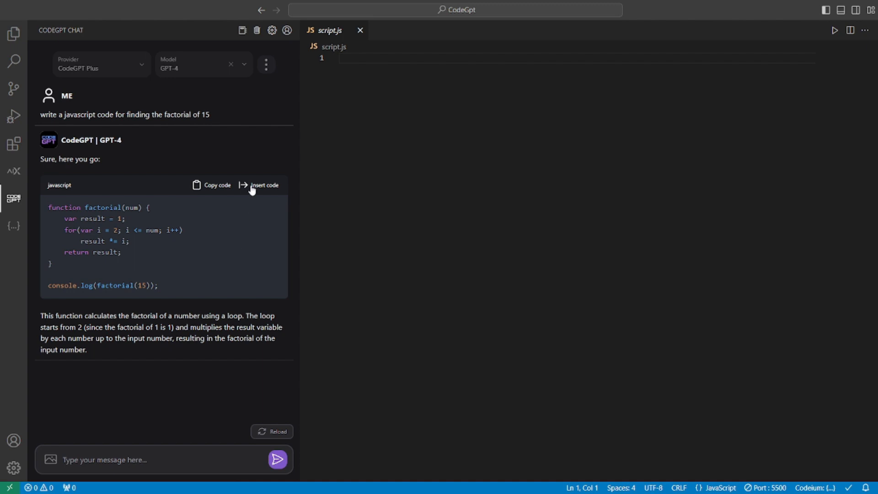
pyautogui.moveTo(217, 199)
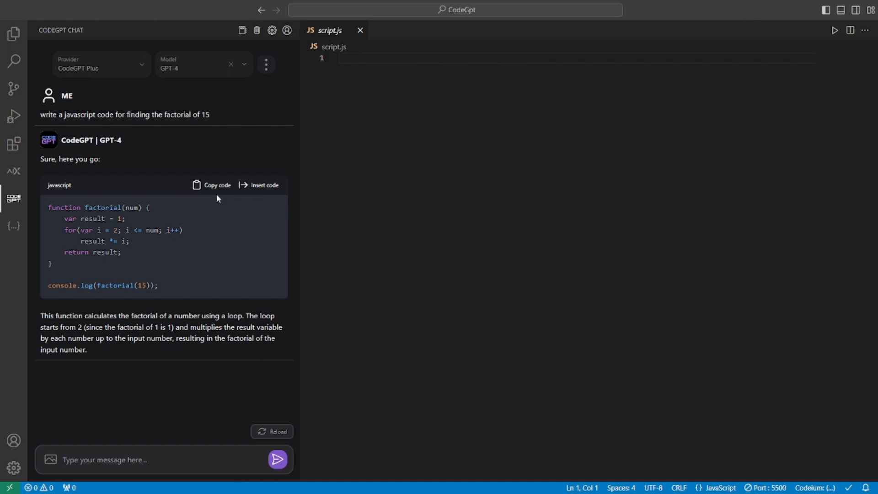
pyautogui.click(262, 185)
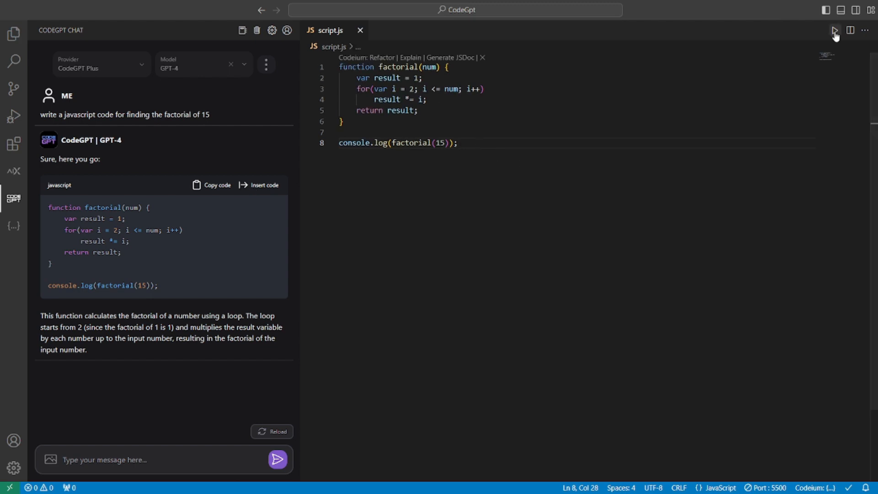
pyautogui.click(834, 30)
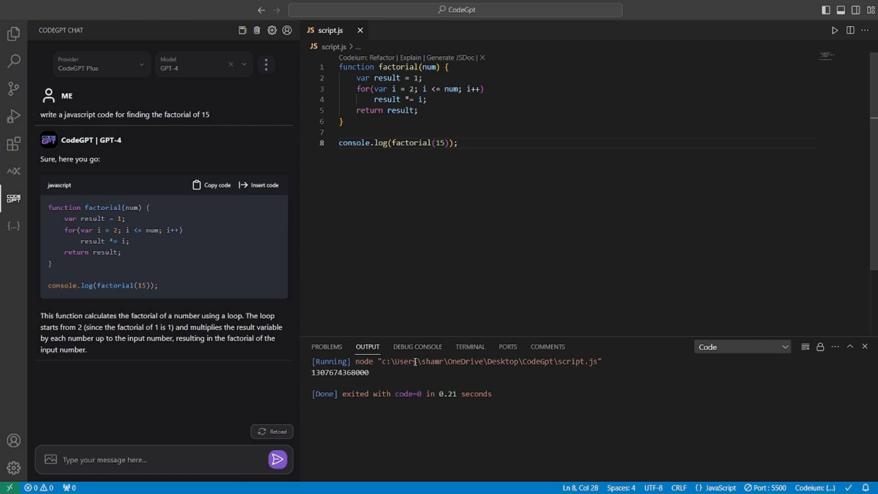
# Change the call to factorial(5), rerun to get 120, and close the Output panel
pyautogui.doubleClick(340, 372)
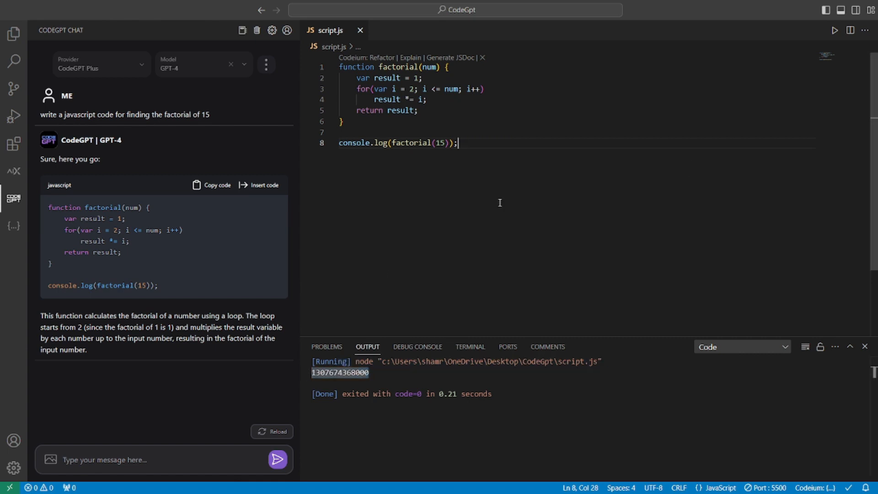
pyautogui.click(442, 143)
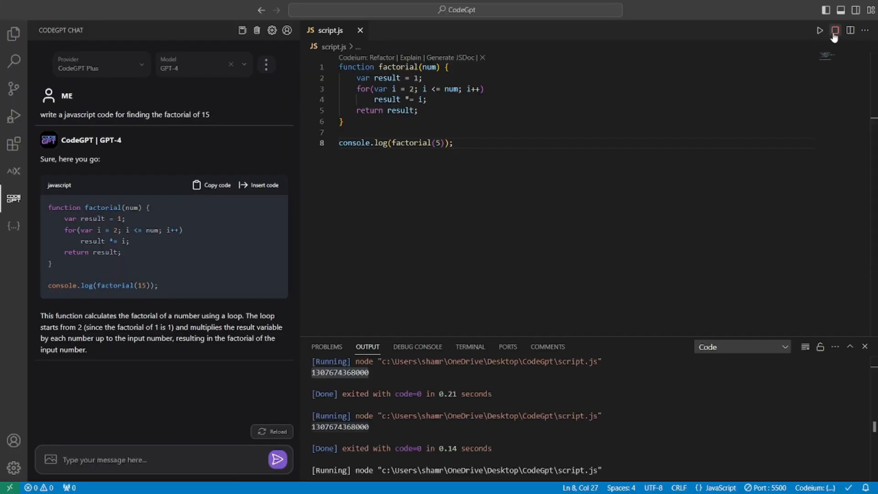
pyautogui.click(835, 30)
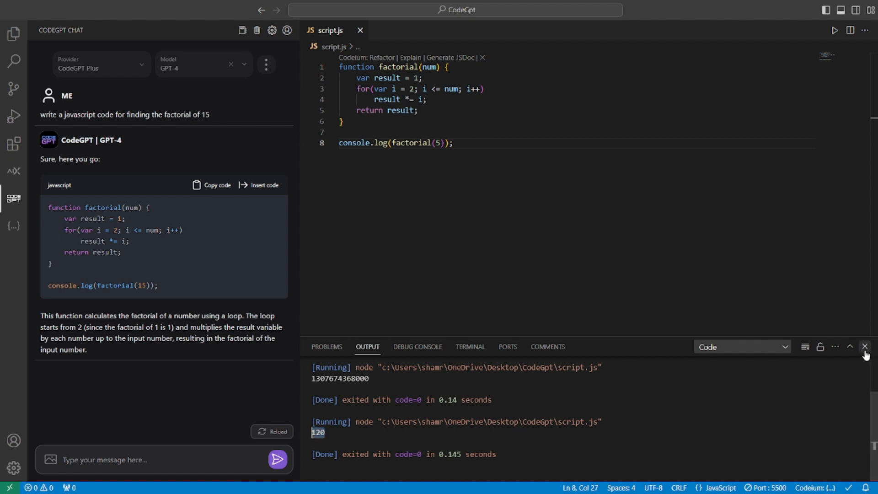
pyautogui.click(864, 347)
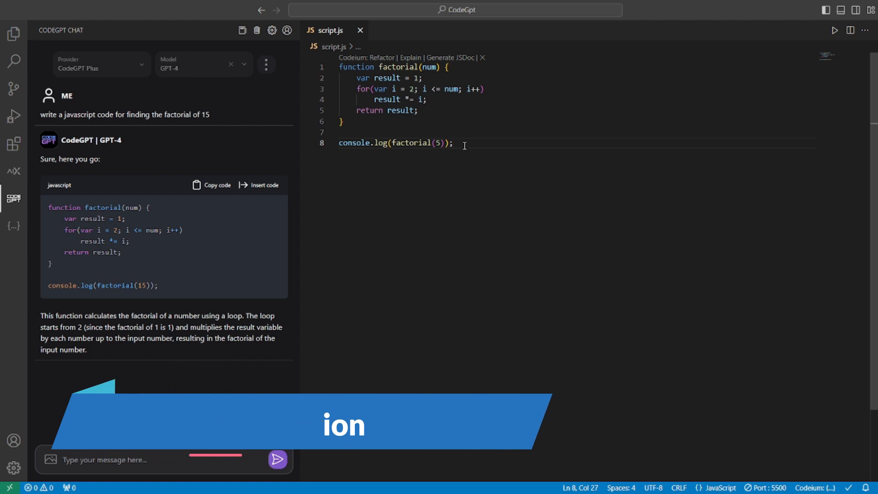
# Select all of script.js and have CodeGPT explain the selected code line by line
pyautogui.press('ctrl+a')
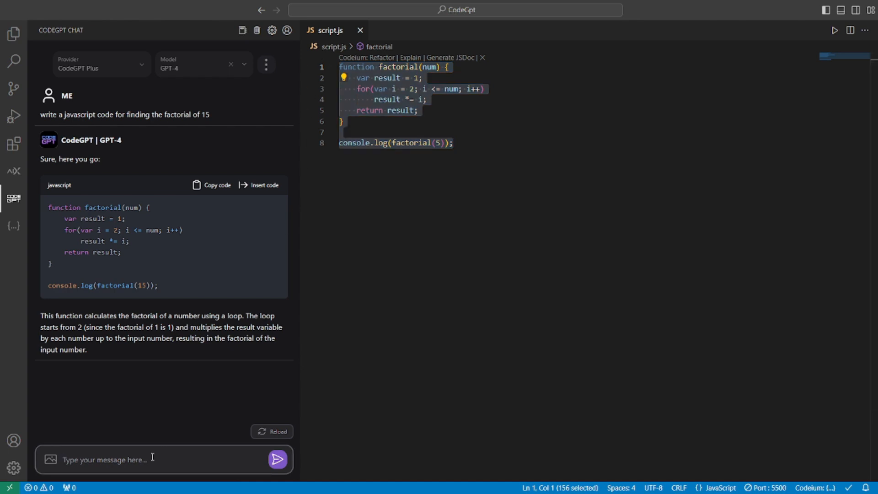
pyautogui.write('explain the sel')
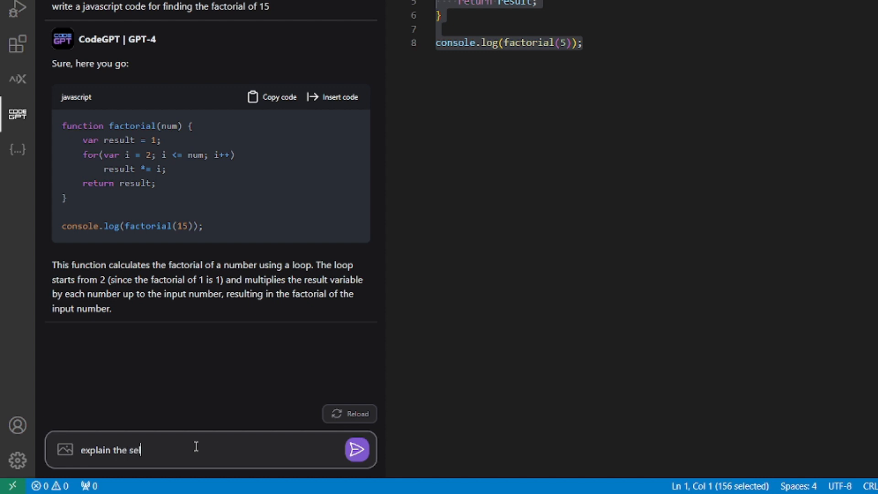
pyautogui.click(356, 449)
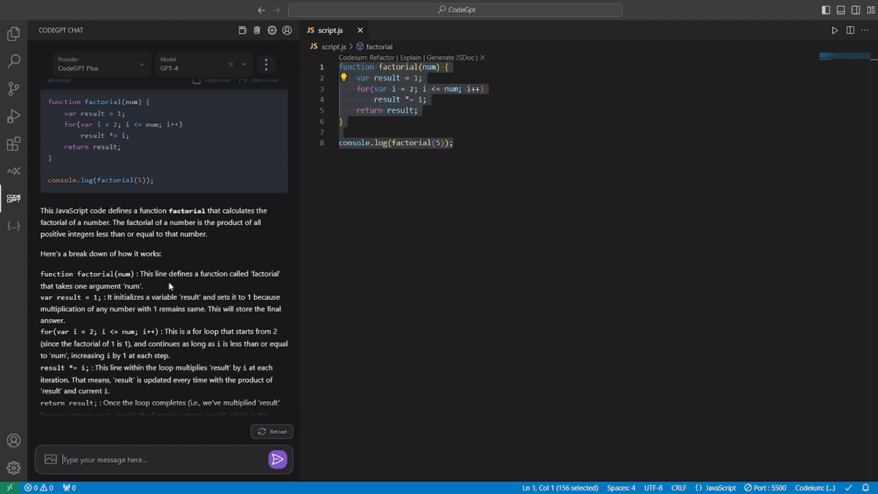
pyautogui.scroll(-3)
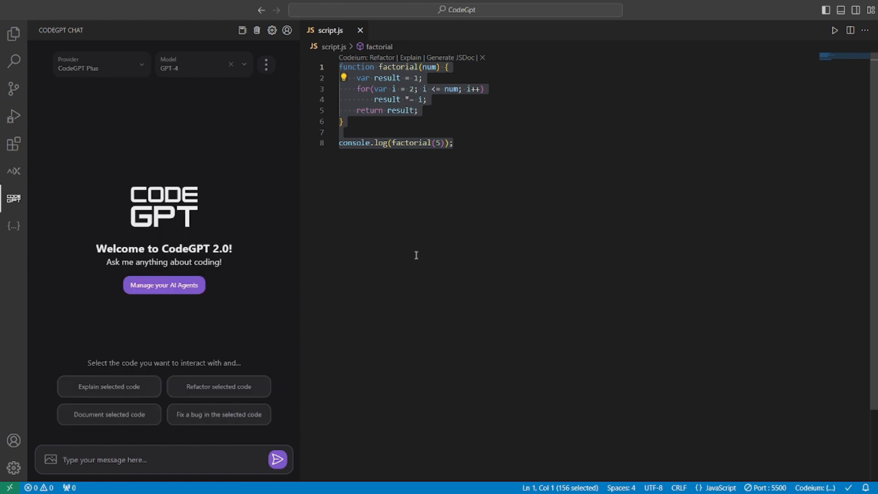
pyautogui.moveTo(430, 192)
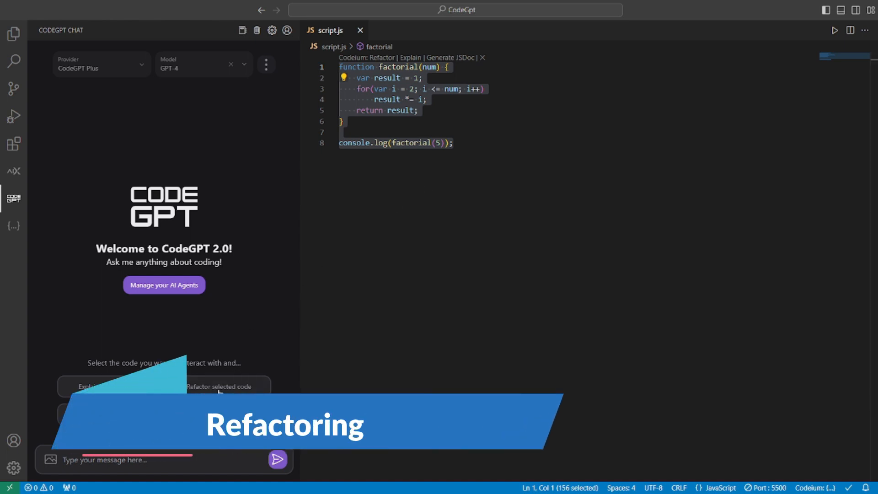
# Request a refactored ES6 arrow-function version of the selected factorial code
pyautogui.click(219, 386)
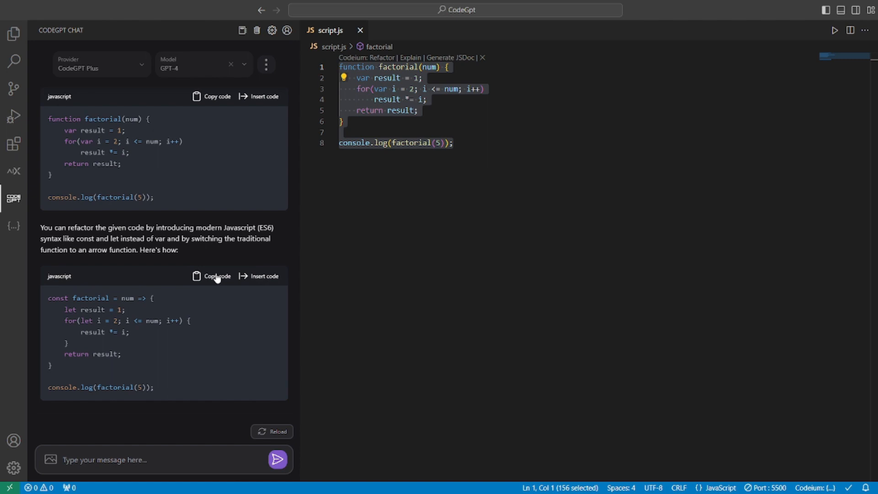
pyautogui.moveTo(211, 262)
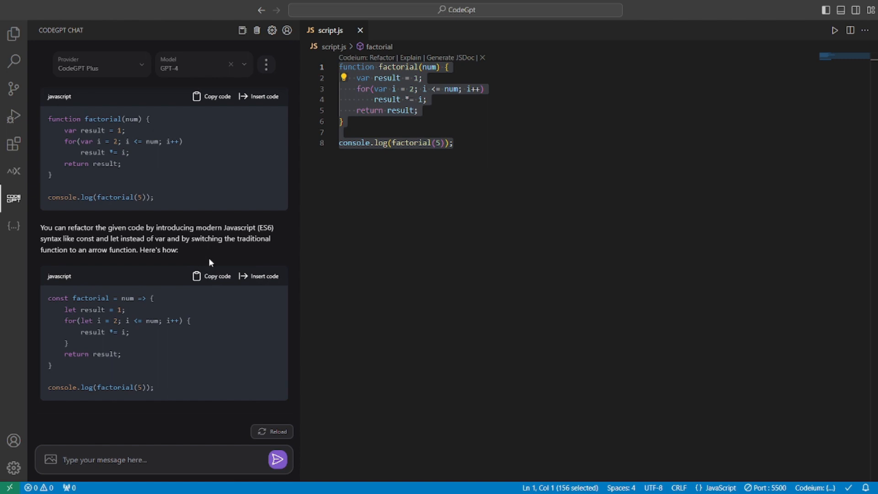
pyautogui.moveTo(227, 296)
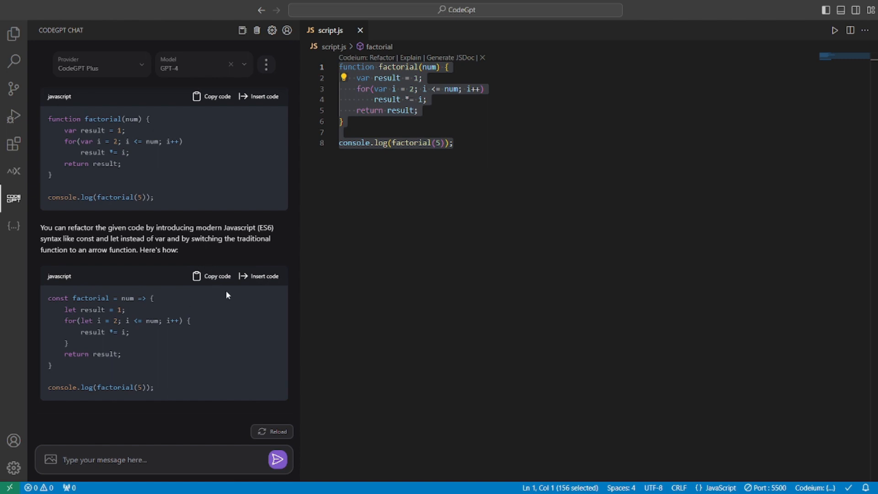
# Insert the refactored const/let arrow-function code into script.js
pyautogui.click(258, 276)
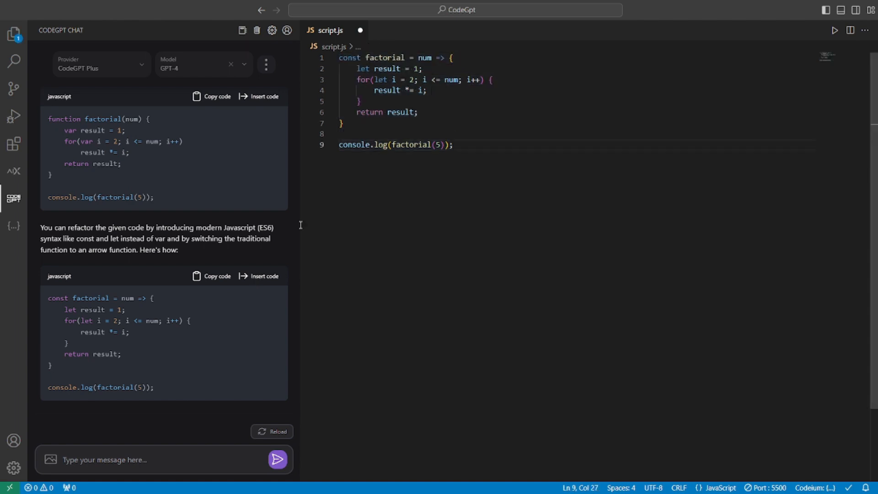
pyautogui.moveTo(437, 174)
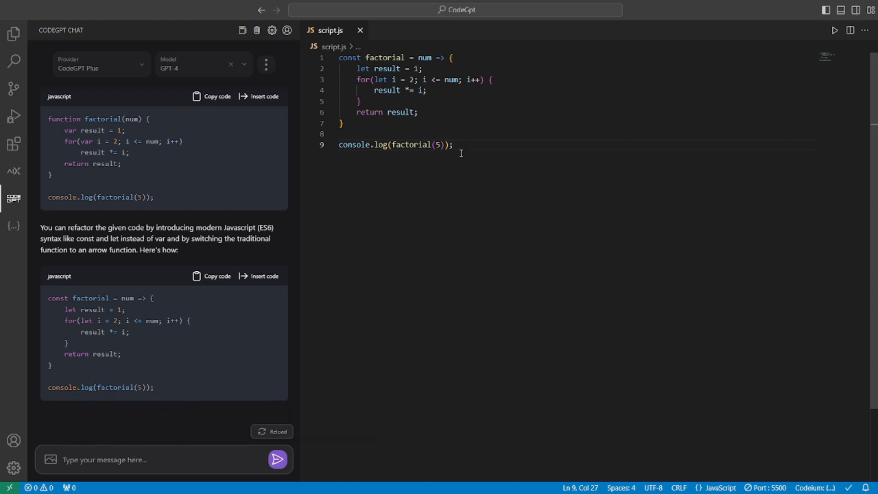
# Ask CodeGPT to write the documentation for the selected factorial code
pyautogui.write('write the documention for the selected c')
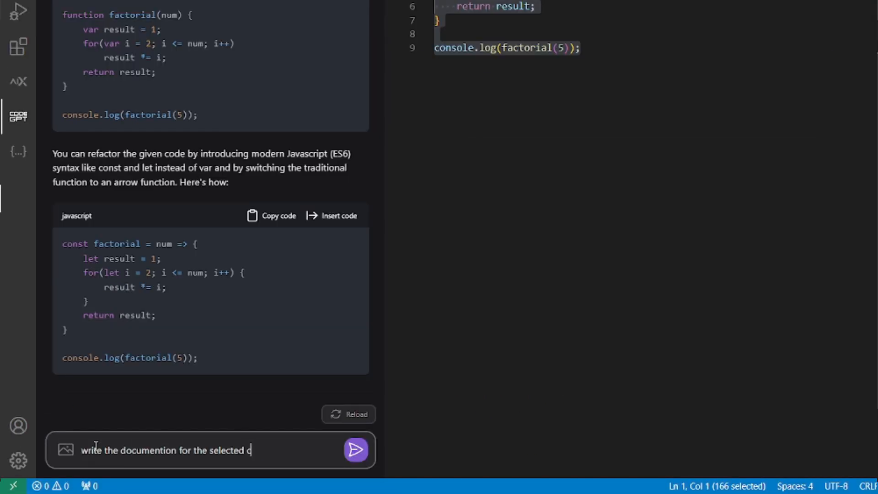
pyautogui.write('ode')
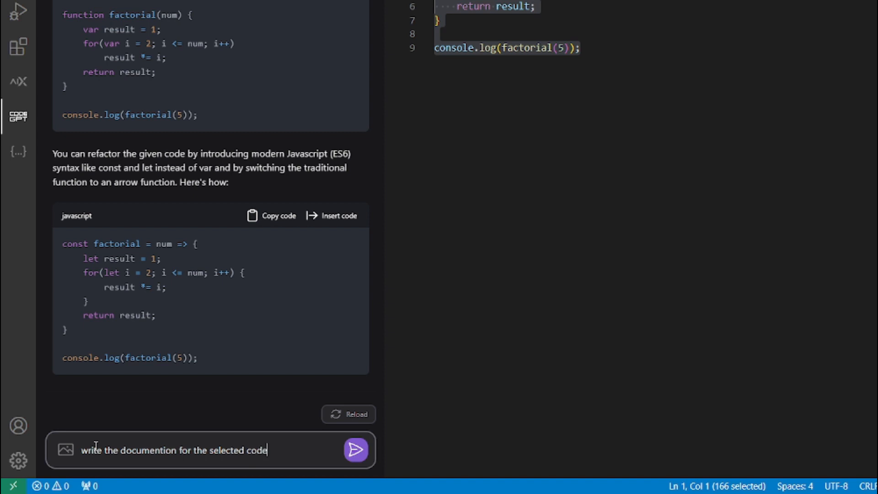
pyautogui.click(355, 450)
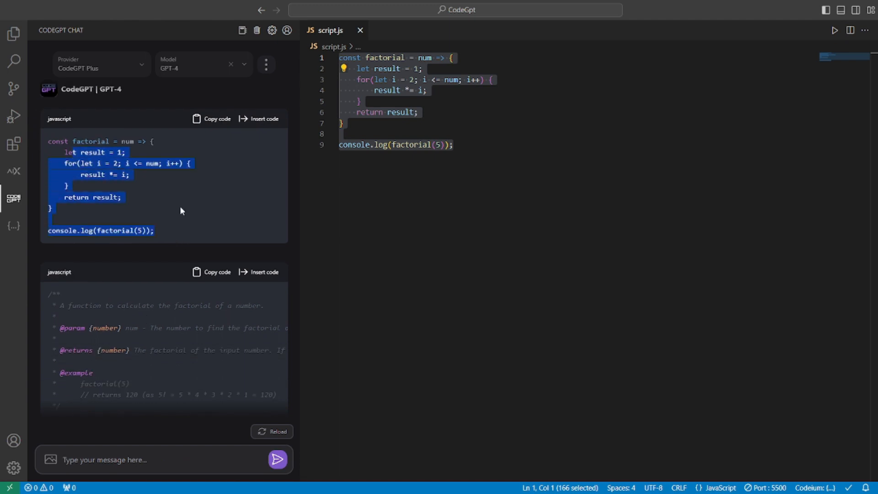
pyautogui.scroll(-3)
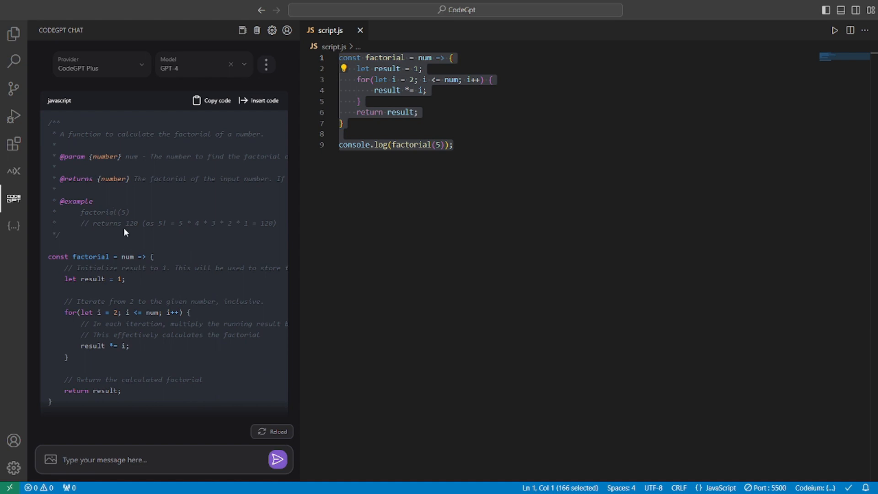
# Insert the JSDoc-documented factorial code with inline comments into script.js
pyautogui.moveTo(49, 122); pyautogui.dragTo(84, 211)
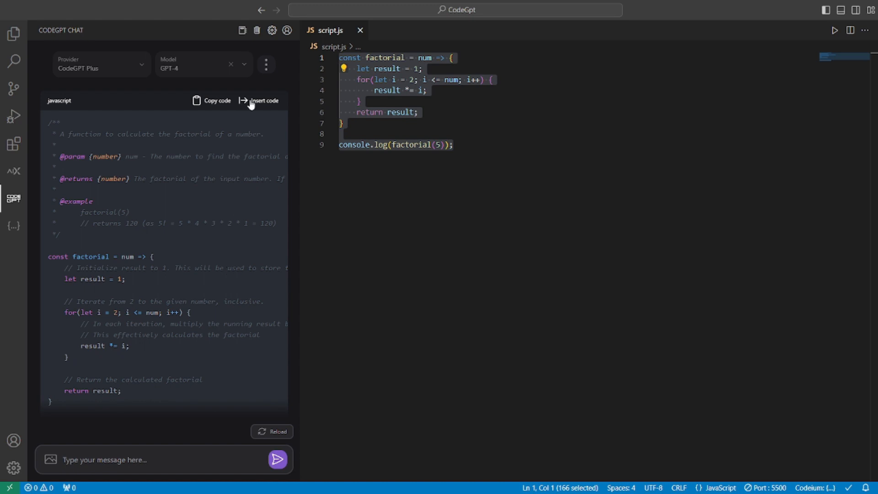
pyautogui.click(263, 101)
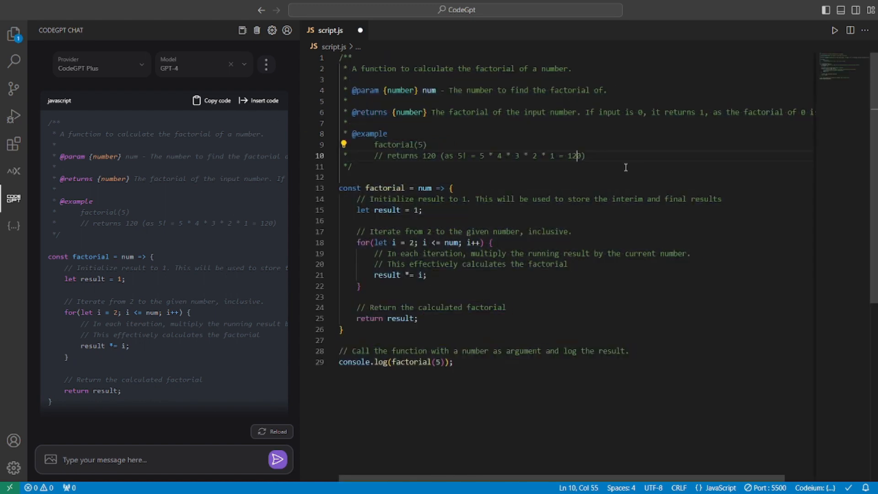
pyautogui.click(353, 167)
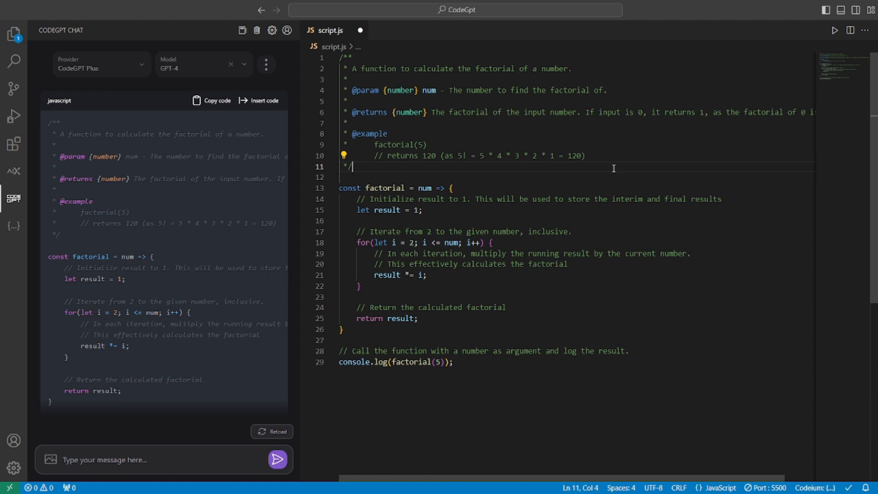
pyautogui.moveTo(566, 165)
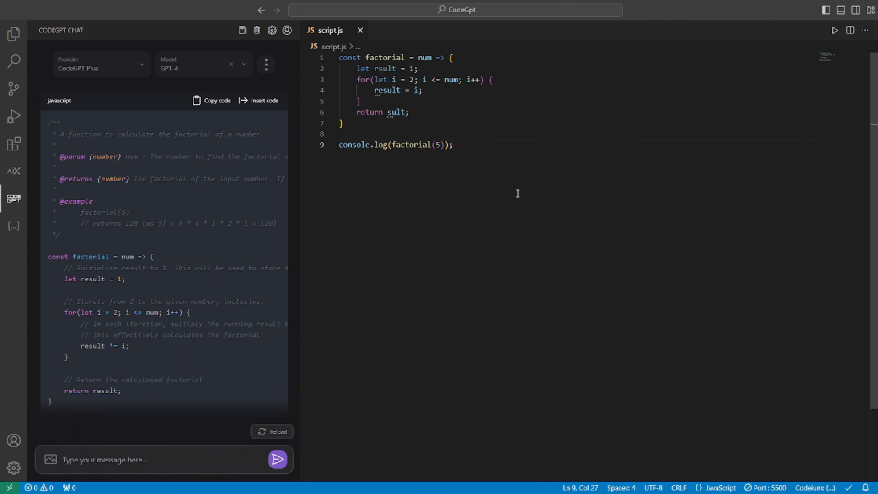
# Ask CodeGPT to fix bugs for the deliberately broken factorial script and read its corrected code
pyautogui.click(454, 145)
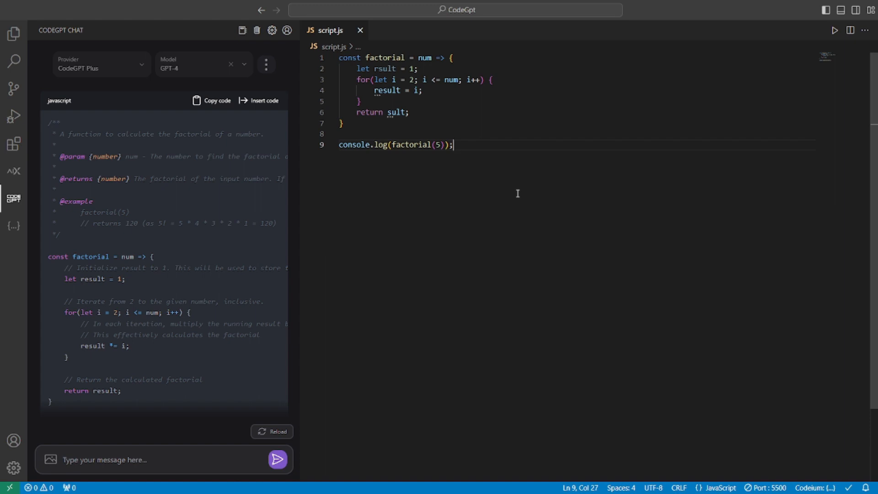
pyautogui.moveTo(479, 143)
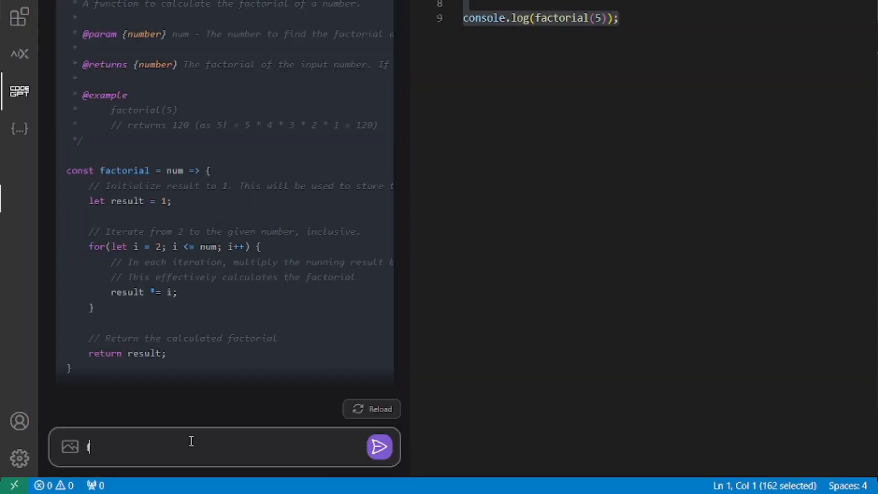
pyautogui.write('fix bugs for the selected code')
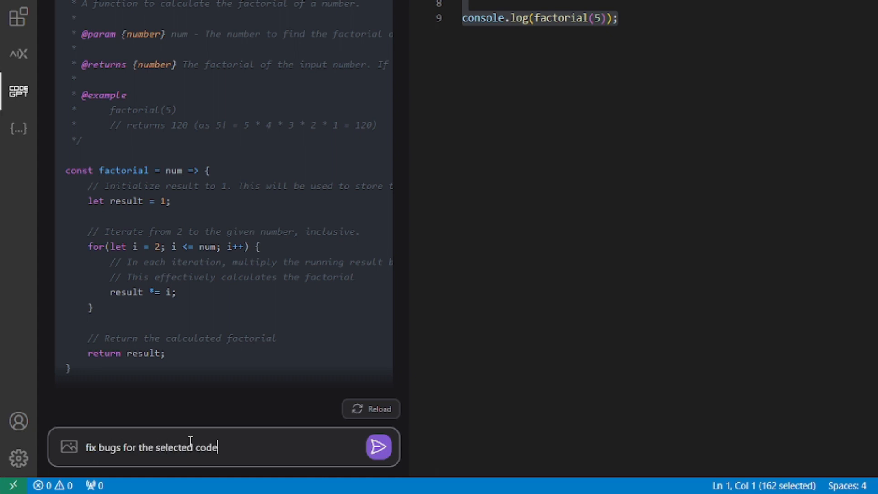
pyautogui.click(379, 447)
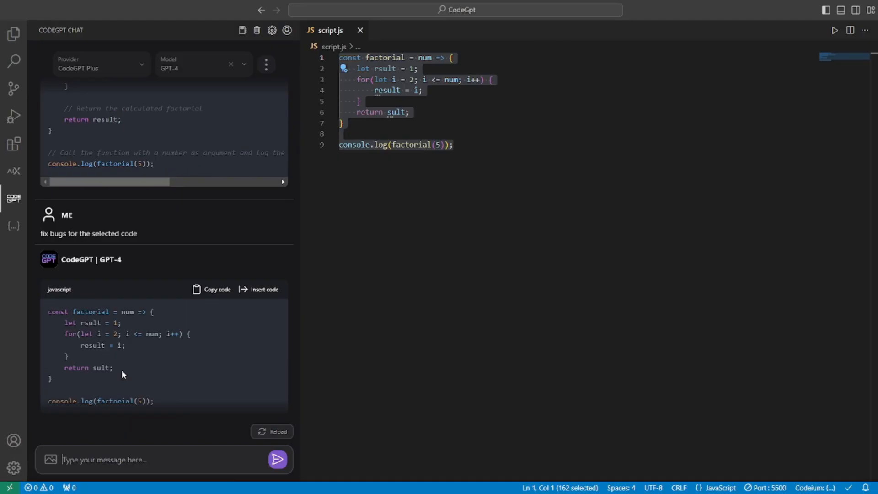
pyautogui.scroll(-3)
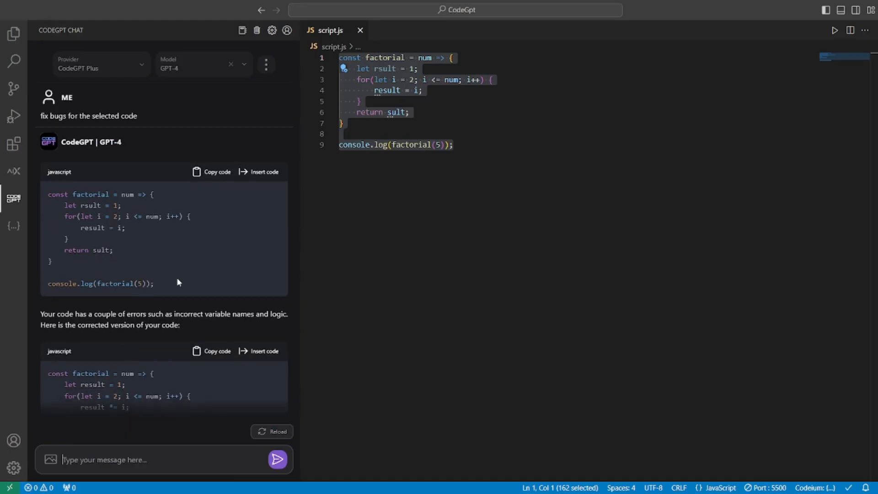
pyautogui.scroll(-3)
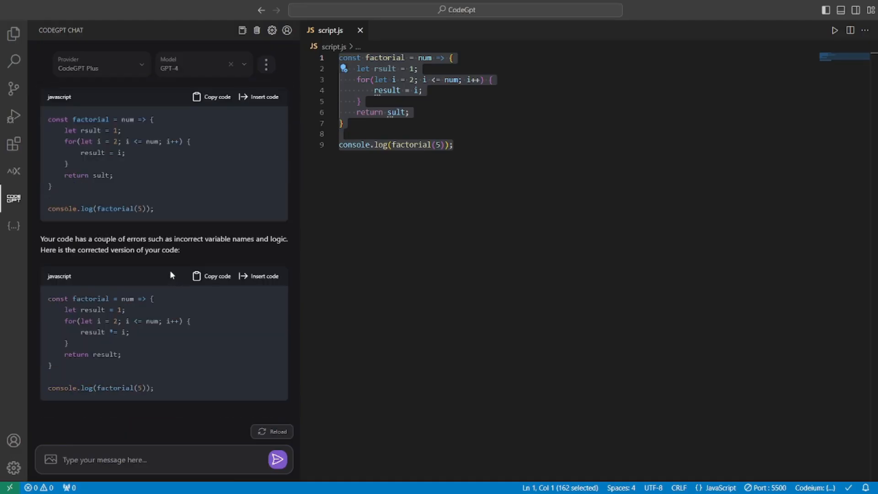
pyautogui.moveTo(123, 343)
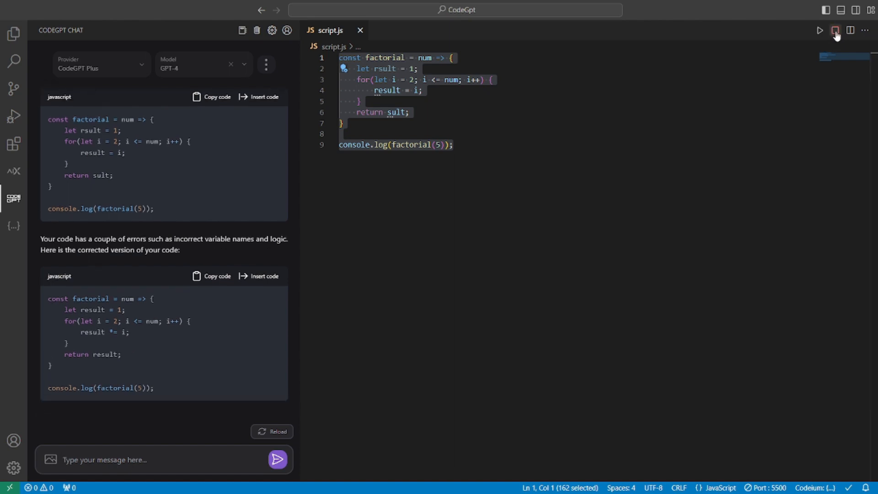
# Run the buggy script to see the sult error, insert the corrected code, and rerun to print 120
pyautogui.click(820, 30)
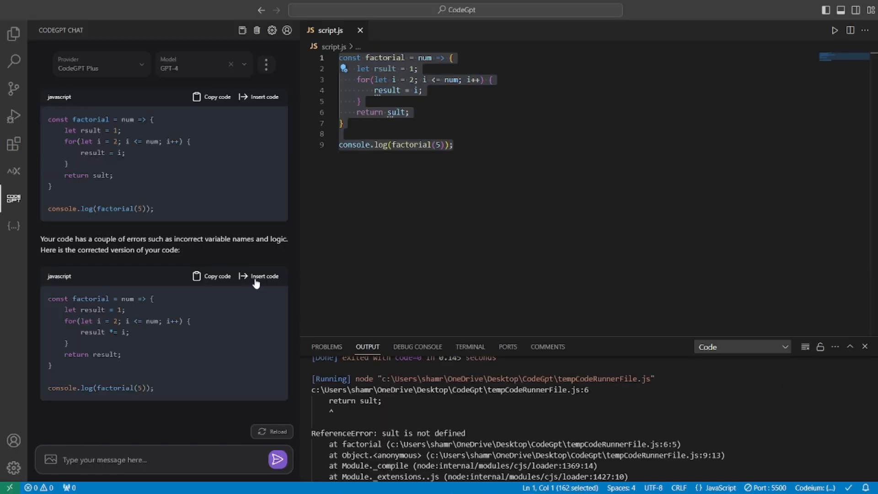
pyautogui.click(258, 275)
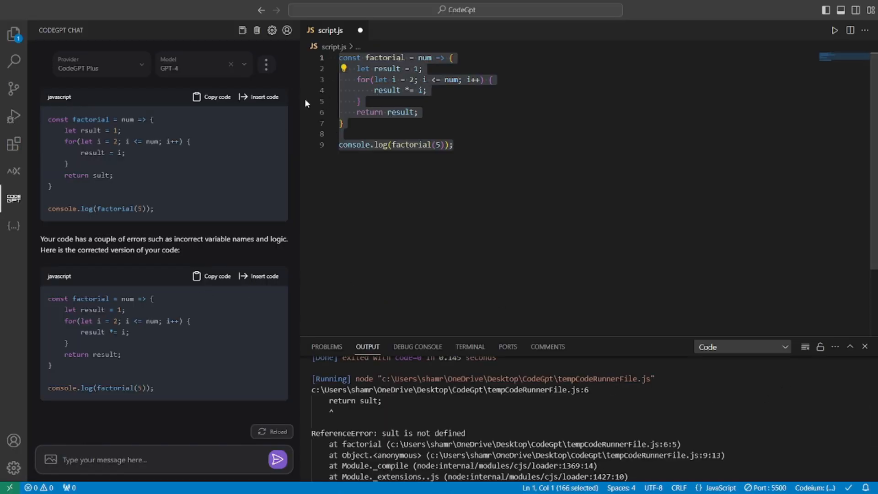
pyautogui.moveTo(436, 172)
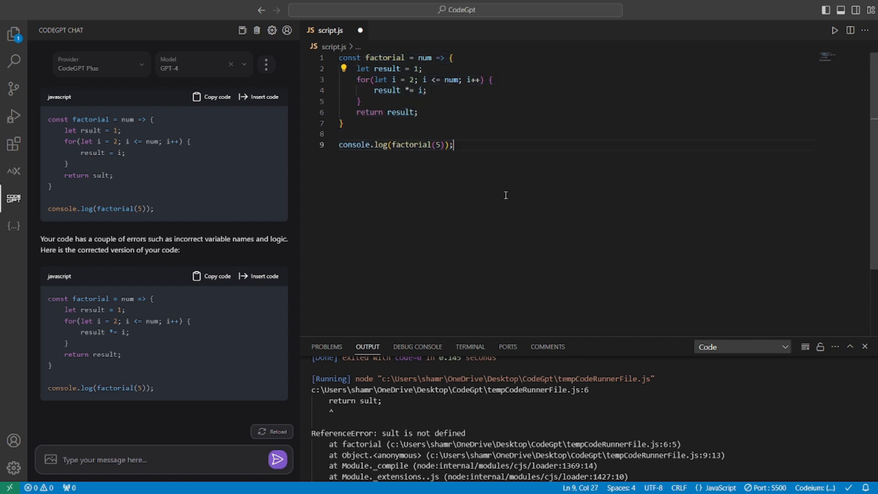
pyautogui.click(834, 30)
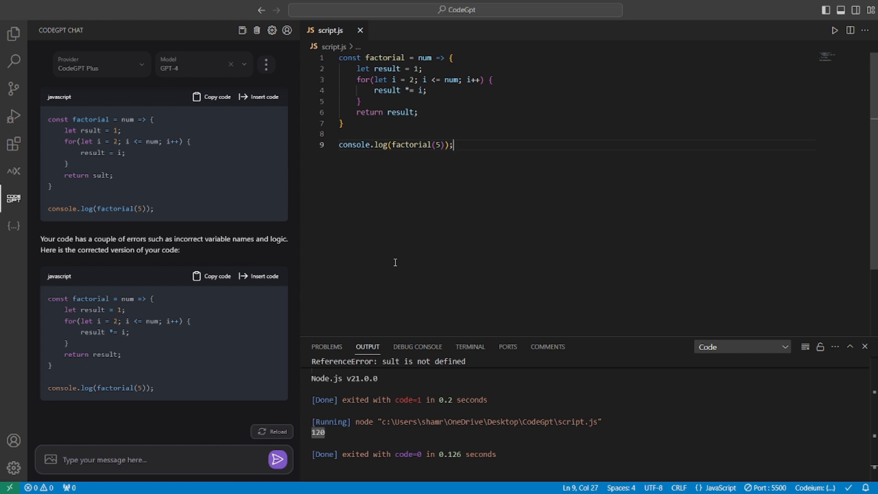
pyautogui.moveTo(580, 285)
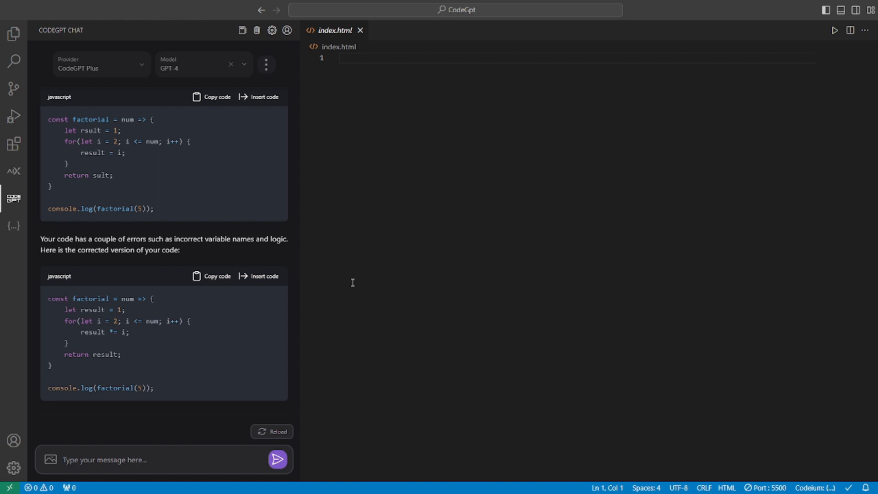
pyautogui.moveTo(206, 362)
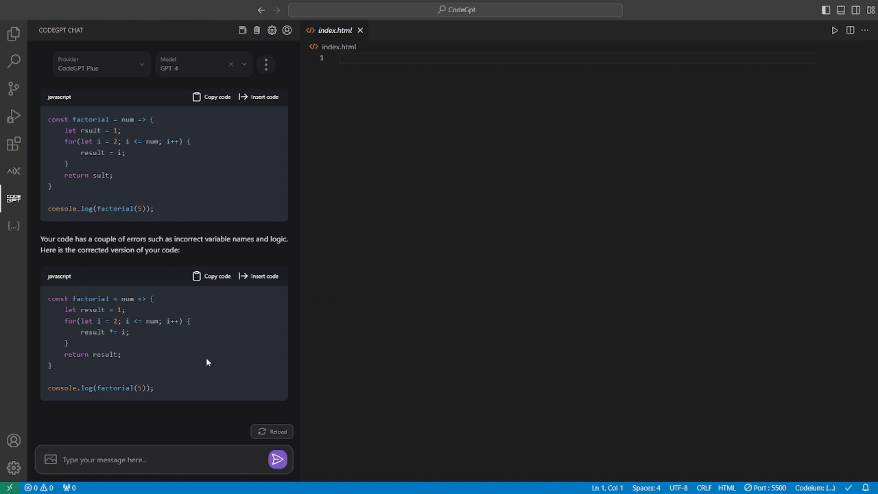
pyautogui.moveTo(49, 466)
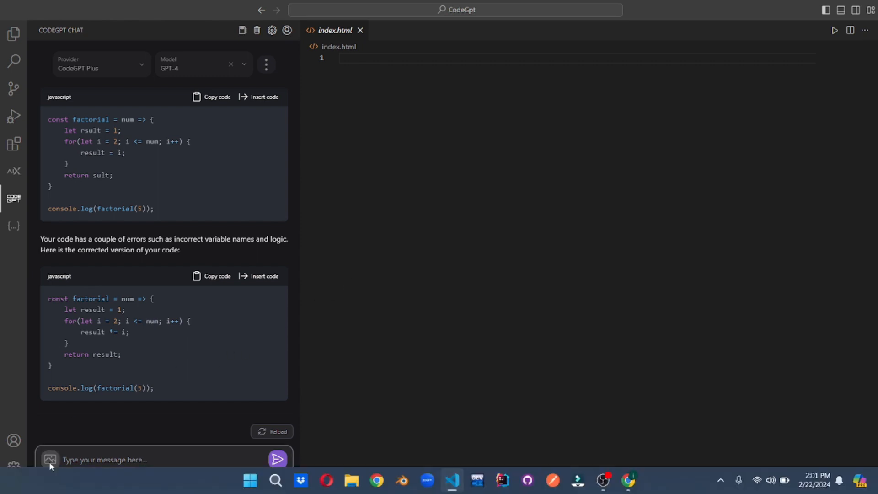
# Attach card.jpg from Documents to the new CodeGPT chat message
pyautogui.click(49, 460)
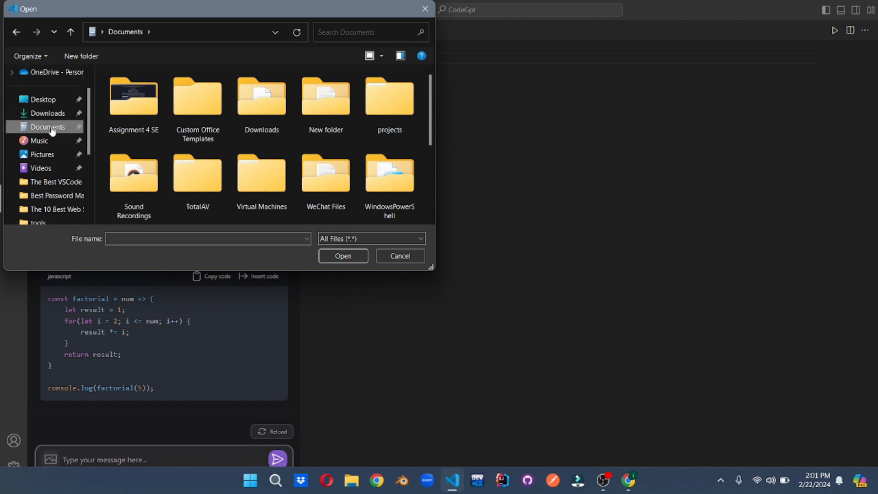
pyautogui.moveTo(49, 135)
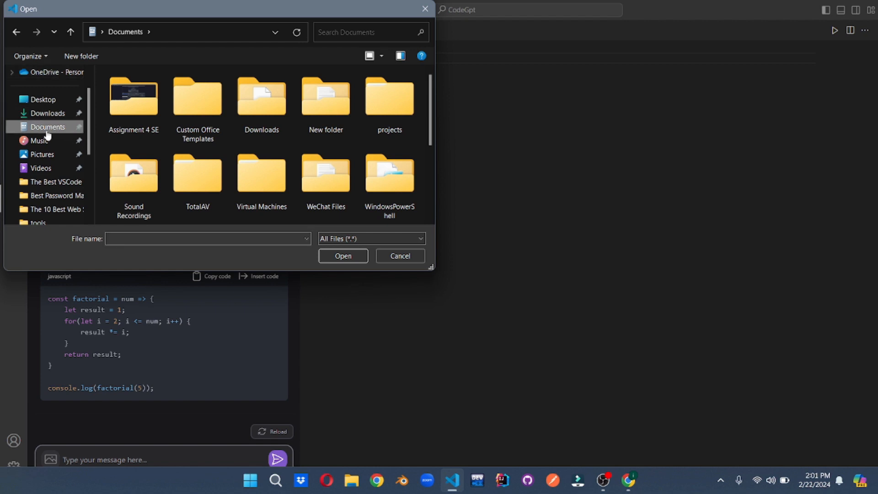
pyautogui.click(326, 111)
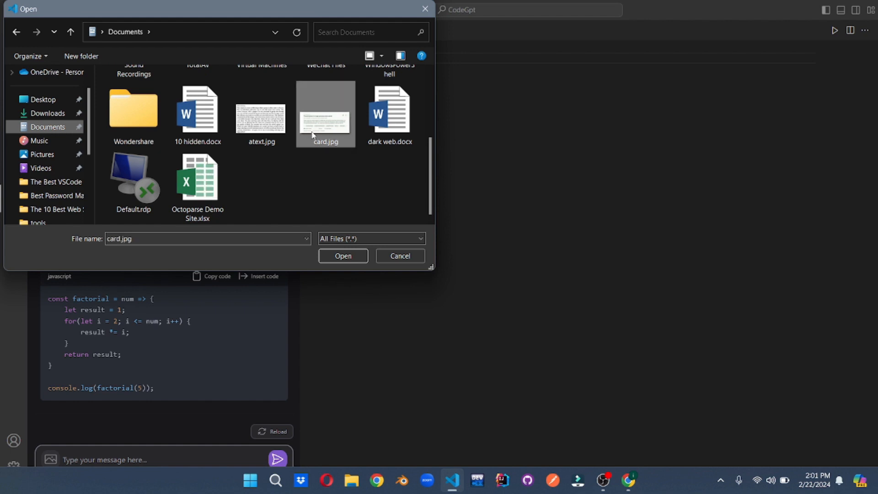
pyautogui.click(343, 255)
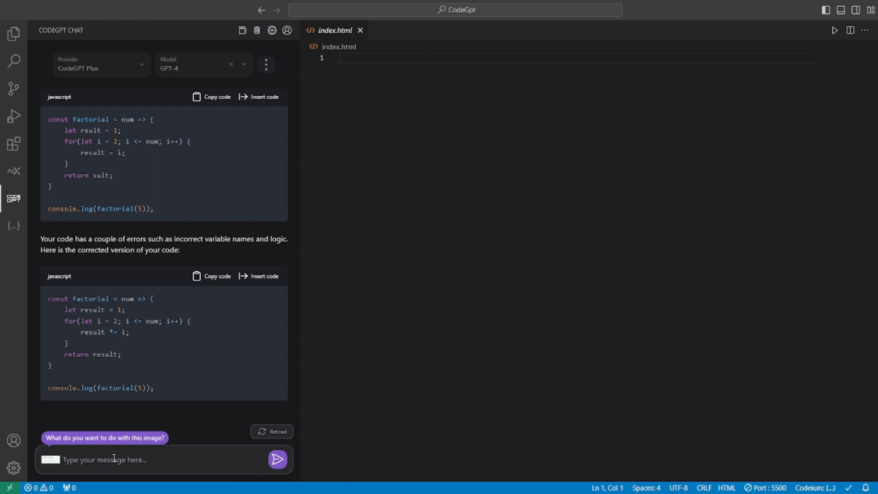
# Ask CodeGPT to 'write the HTML for the image provided', insert it into index.html and preview it live
pyautogui.write('write the HTML for the image provided')
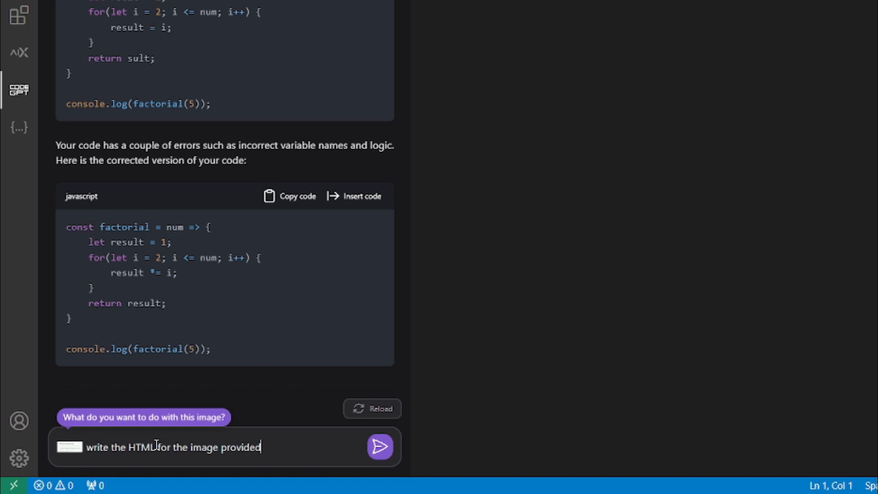
pyautogui.click(379, 447)
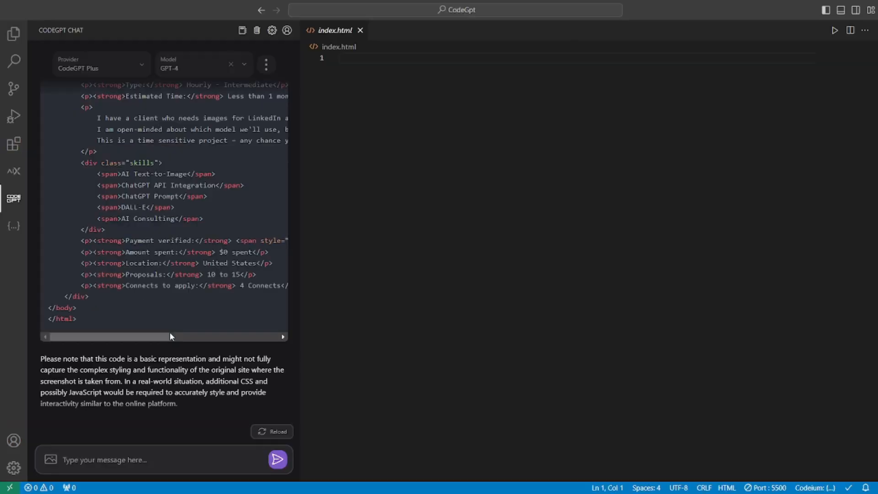
pyautogui.scroll(3)
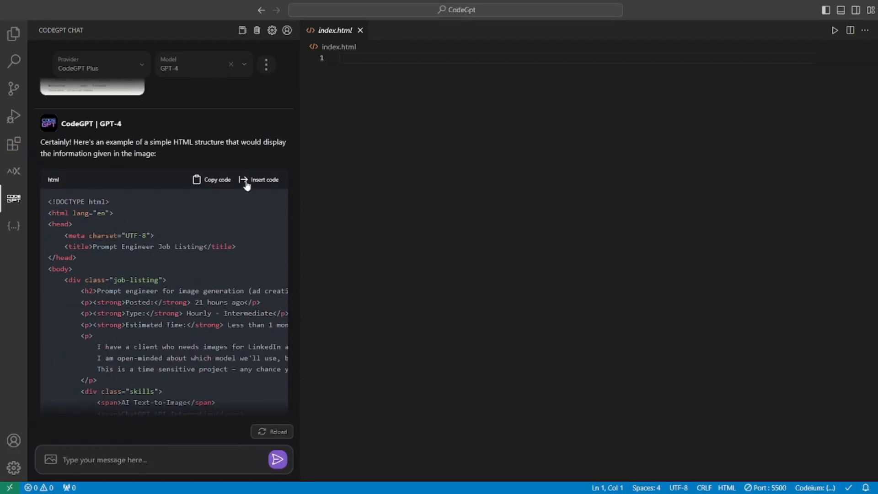
pyautogui.click(259, 179)
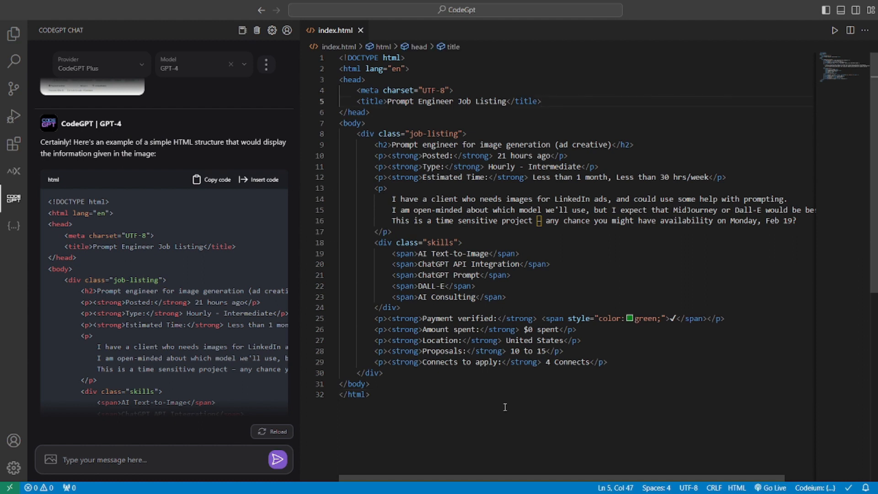
pyautogui.click(772, 488)
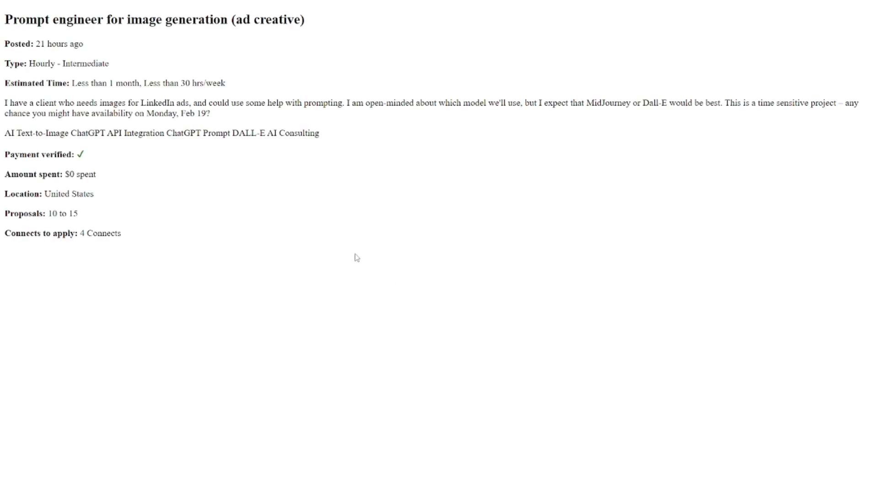
pyautogui.moveTo(159, 229)
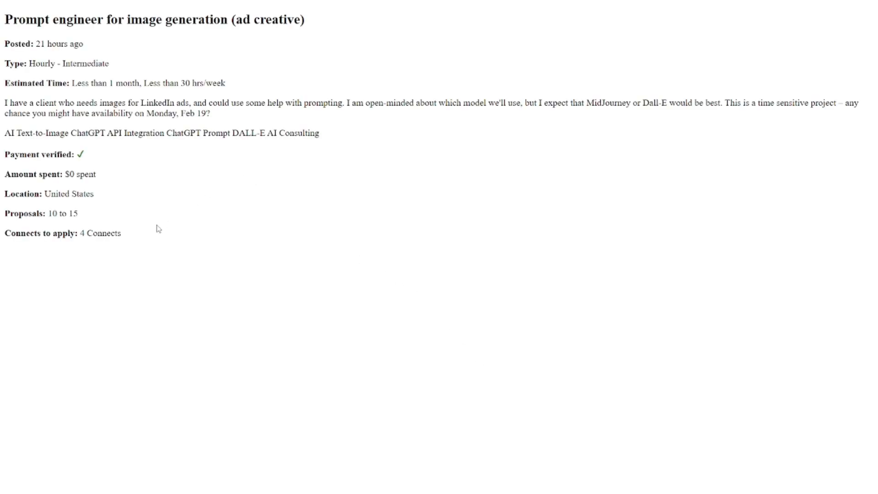
pyautogui.moveTo(146, 237)
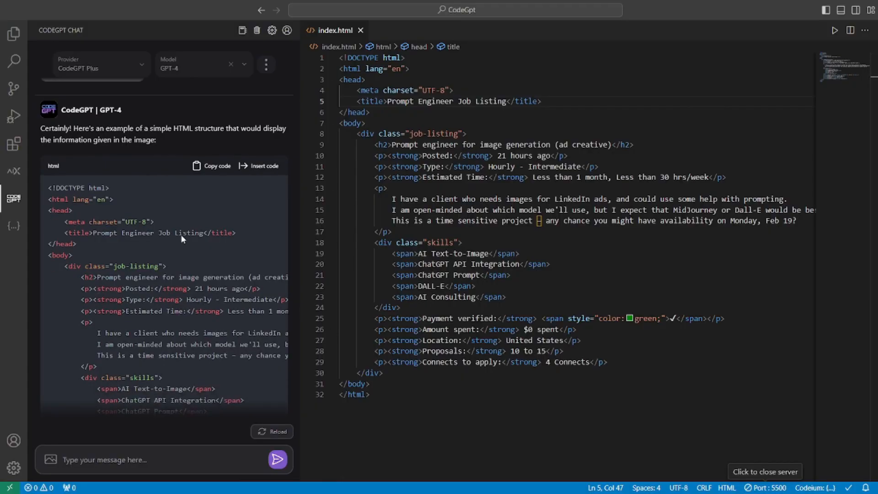
# Add an <h1>$0</h1> line directly below the job-title h2 in index.html
pyautogui.scroll(-3)
pyautogui.write('<h1></h1>')
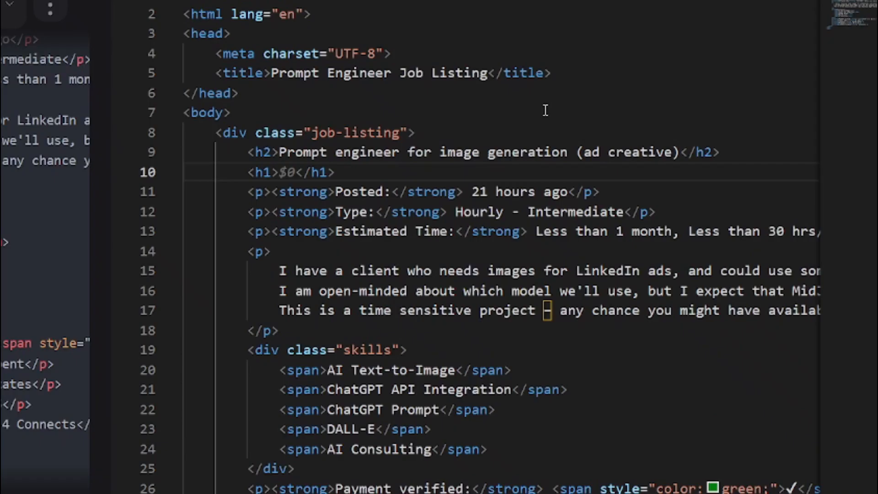
pyautogui.moveTo(504, 189)
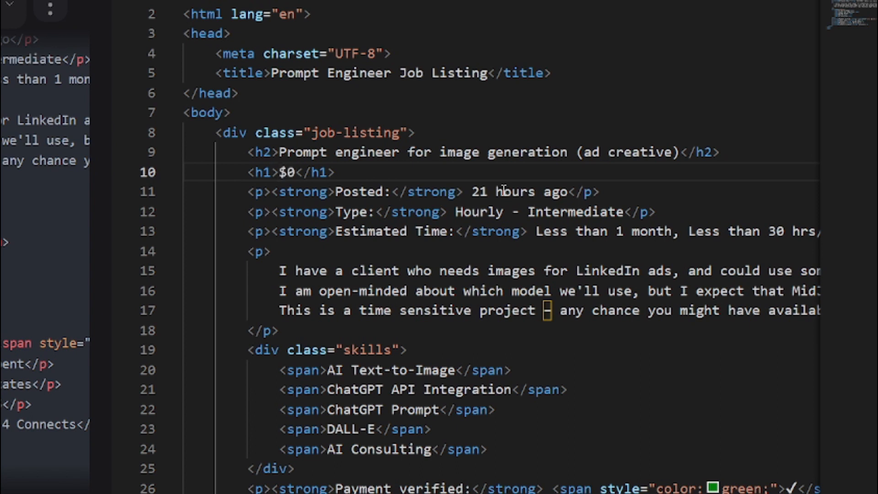
# Add a <p><strong>Company:</strong> MidJourney</p> line below the $0 heading
pyautogui.press('Enter')
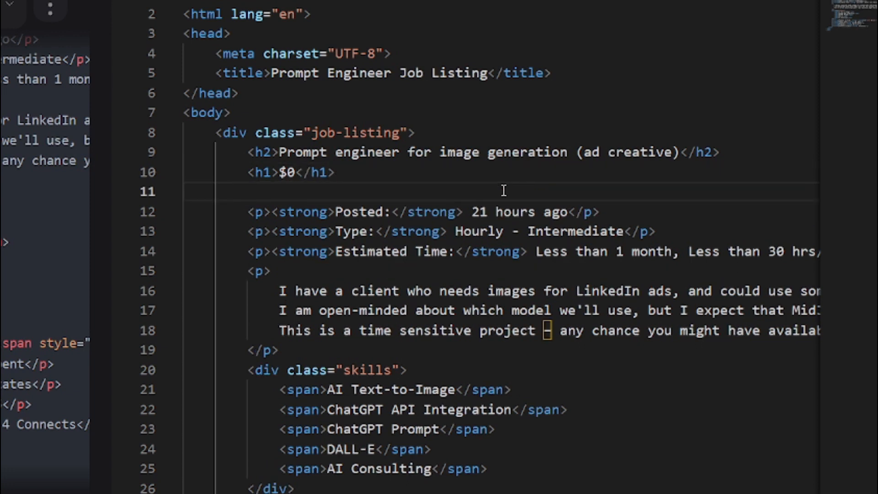
pyautogui.write('<p><strong>Company:</strong> MidJourney</p>')
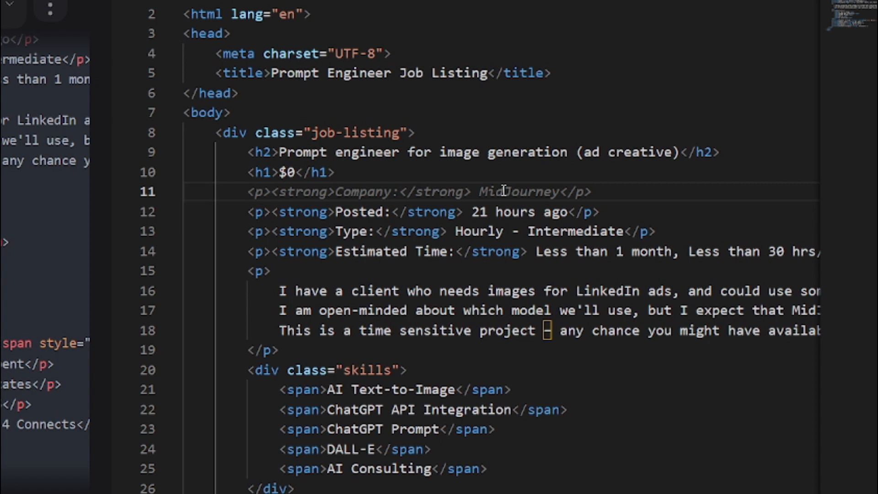
pyautogui.click(591, 191)
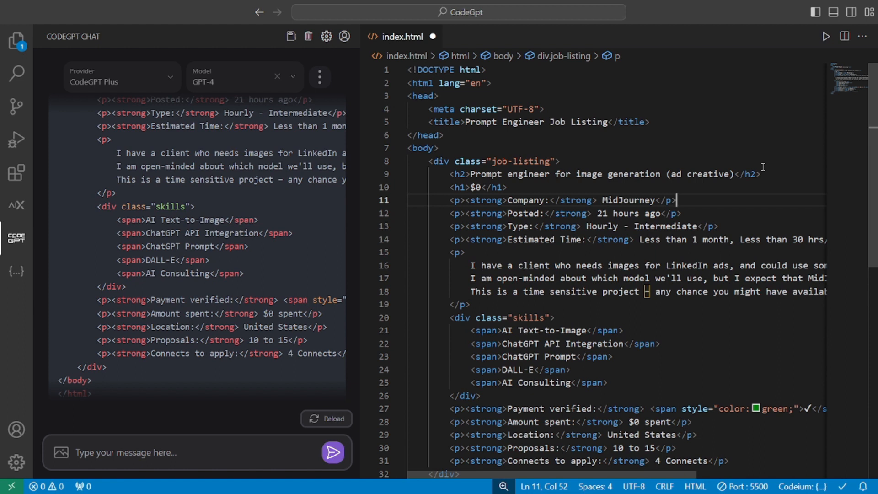
# Show the Code GPT: Chat & AI Agents extension page, scrolled to Exciting Updates
pyautogui.click(10, 146)
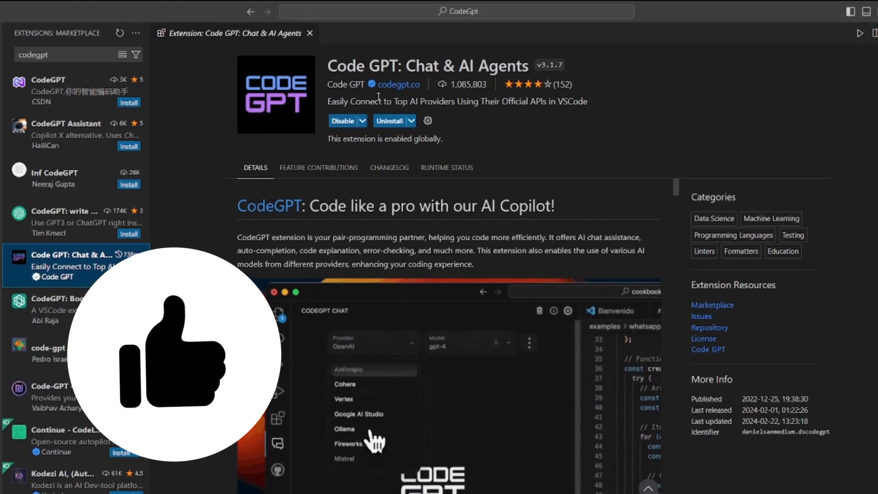
pyautogui.scroll(-3)
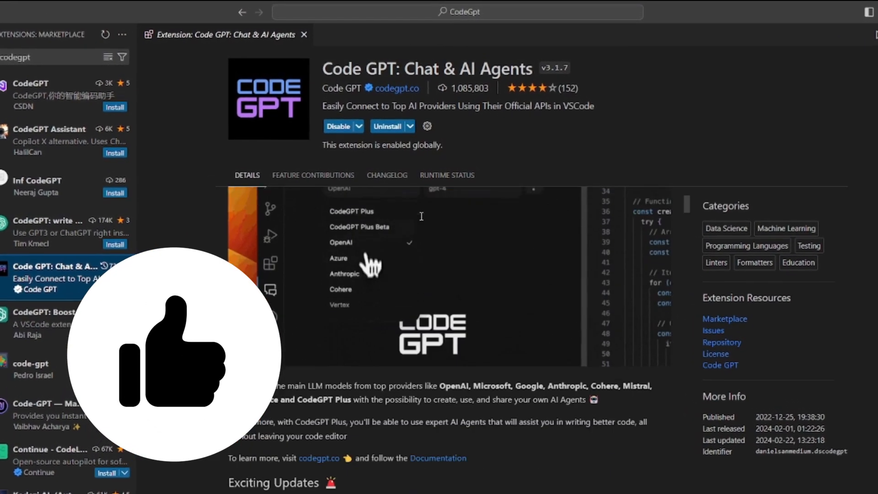
pyautogui.scroll(-3)
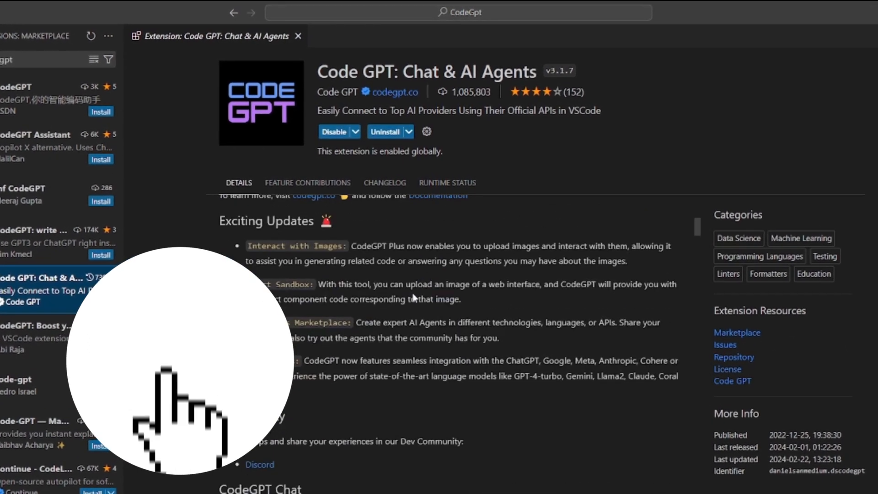